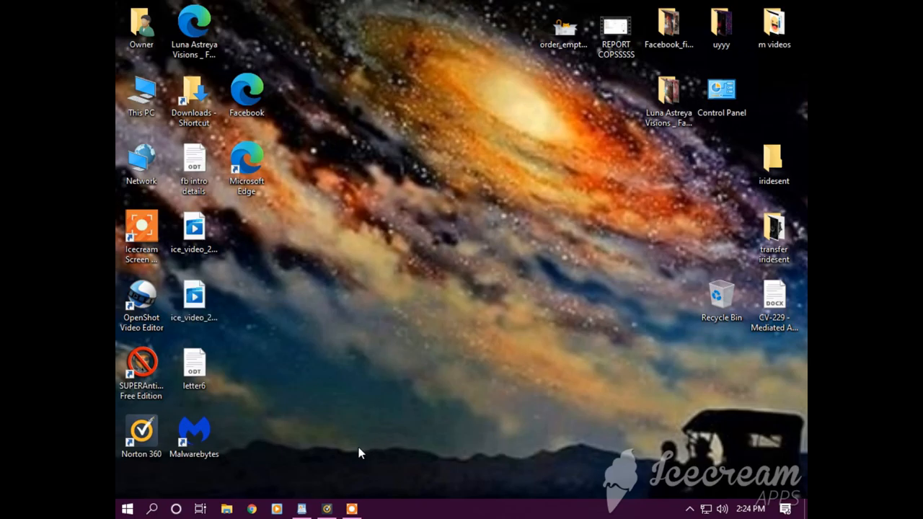
mouse_move(363, 453)
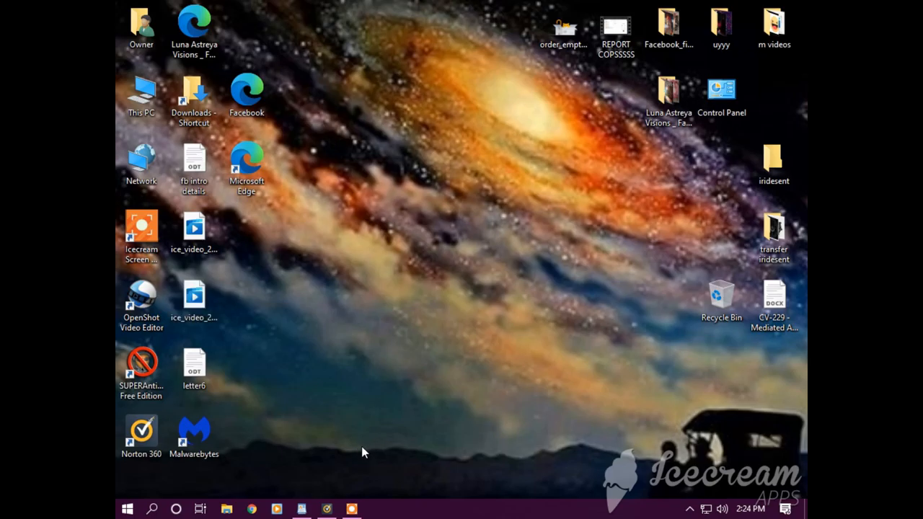
mouse_move(364, 451)
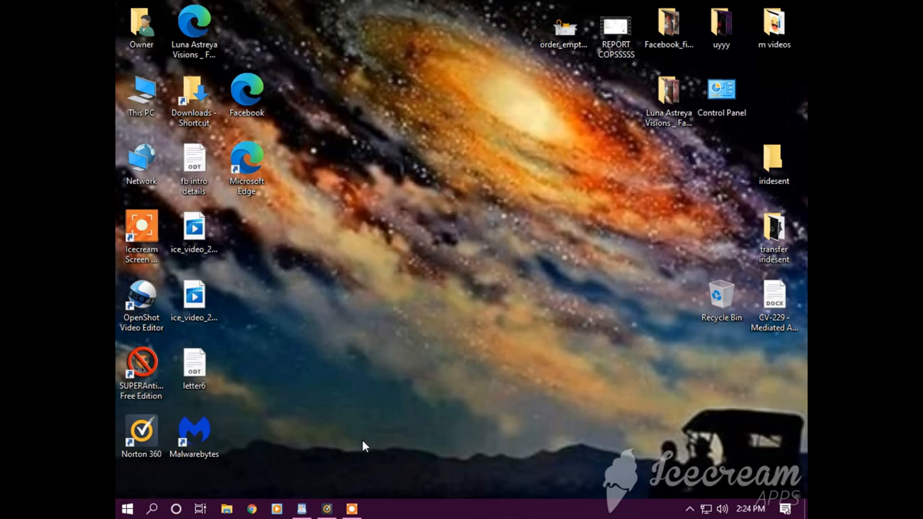
mouse_move(377, 448)
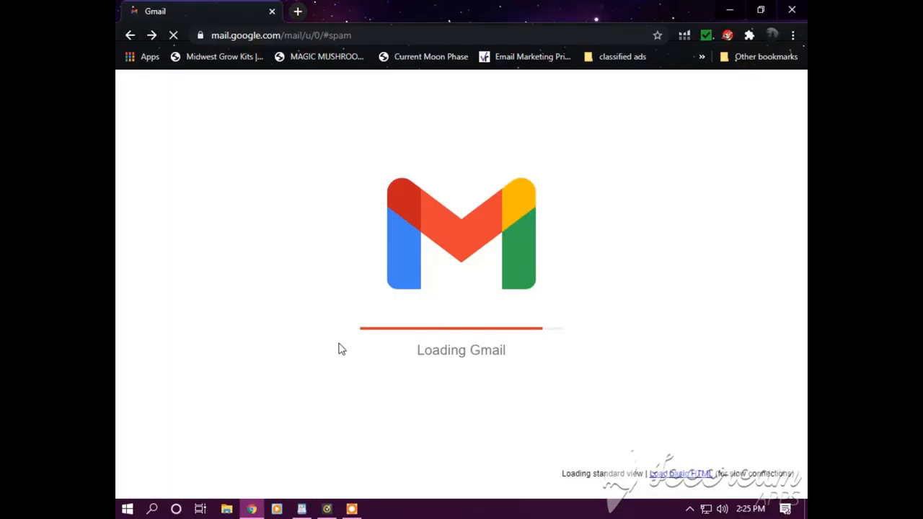
mouse_move(348, 345)
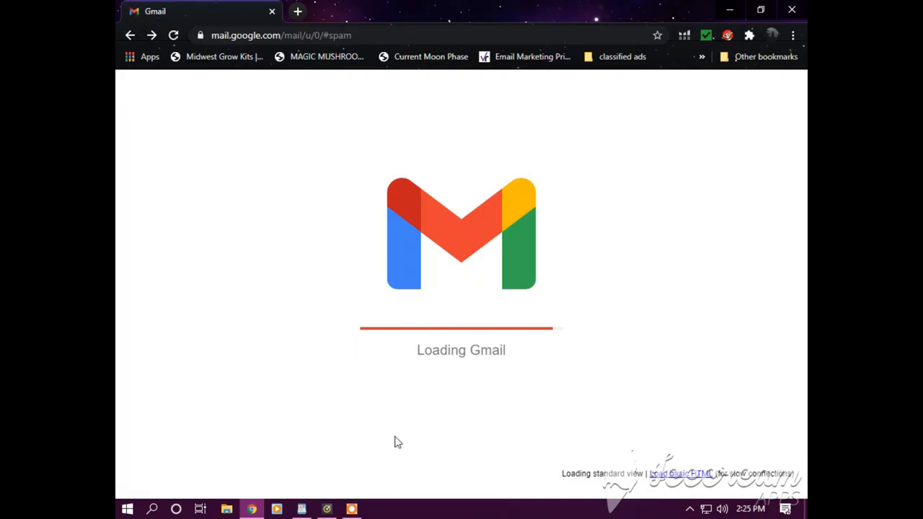
mouse_move(410, 439)
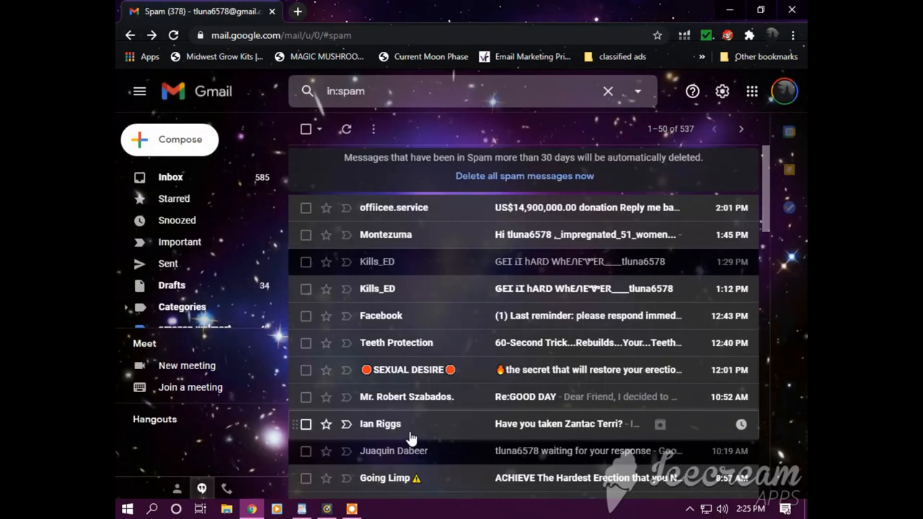
mouse_move(374, 450)
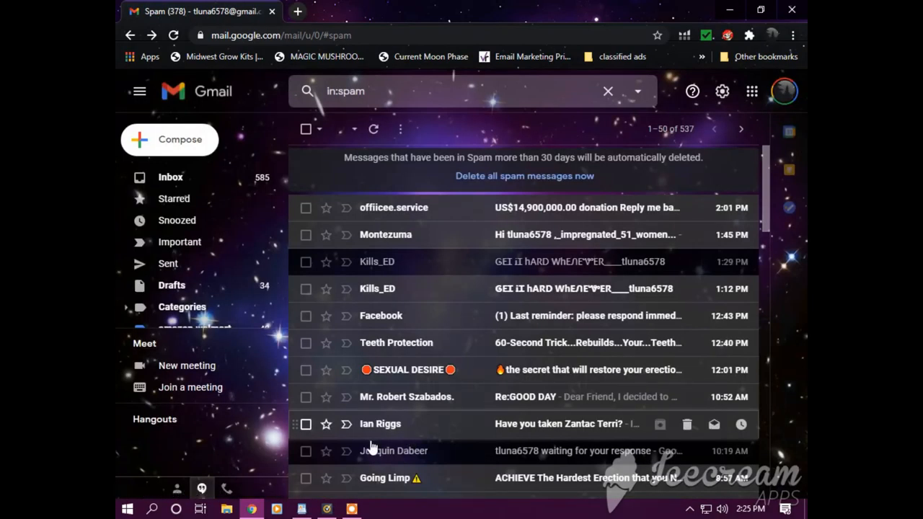
mouse_move(441, 254)
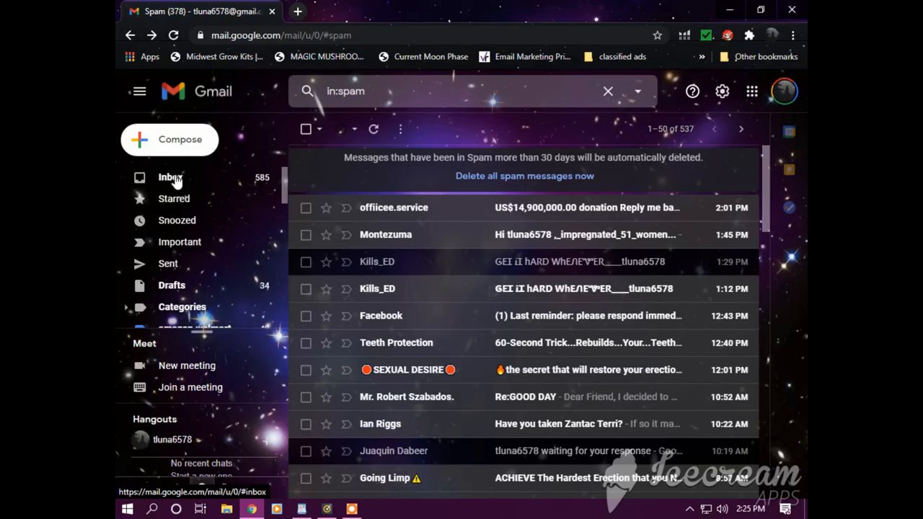
Return to the inbox and read the 'Re: Your Google Support Inquiry' reply.
left_click(167, 178)
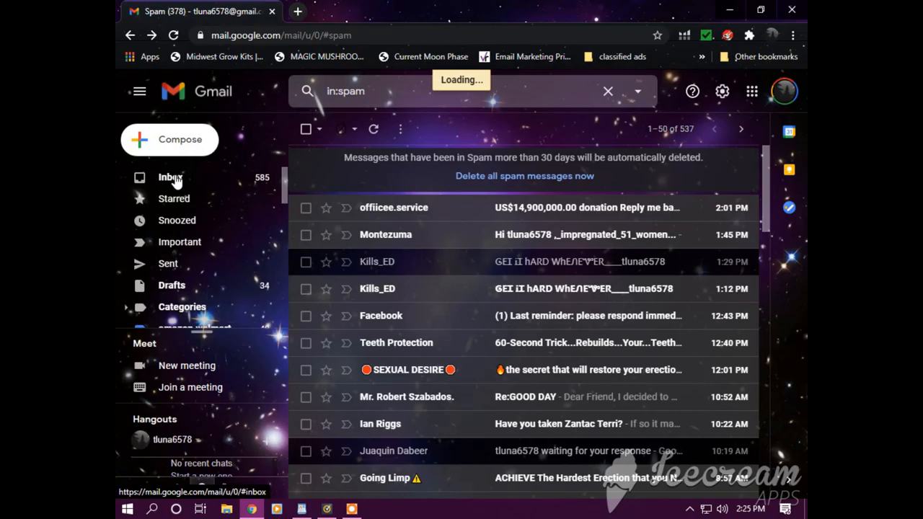
left_click(171, 176)
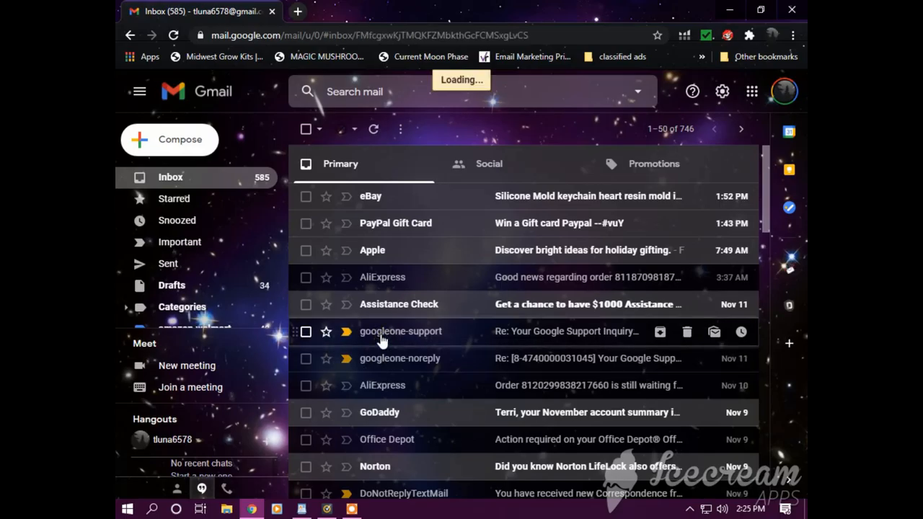
left_click(400, 331)
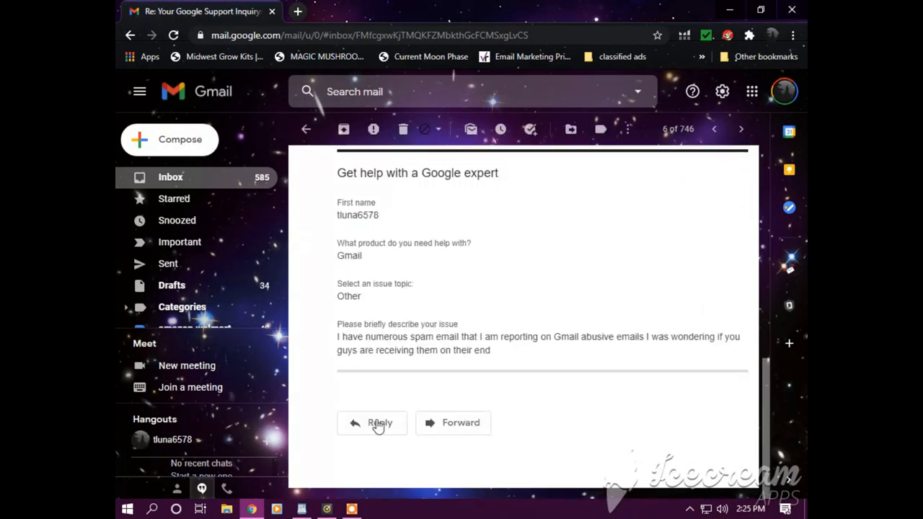
mouse_move(414, 378)
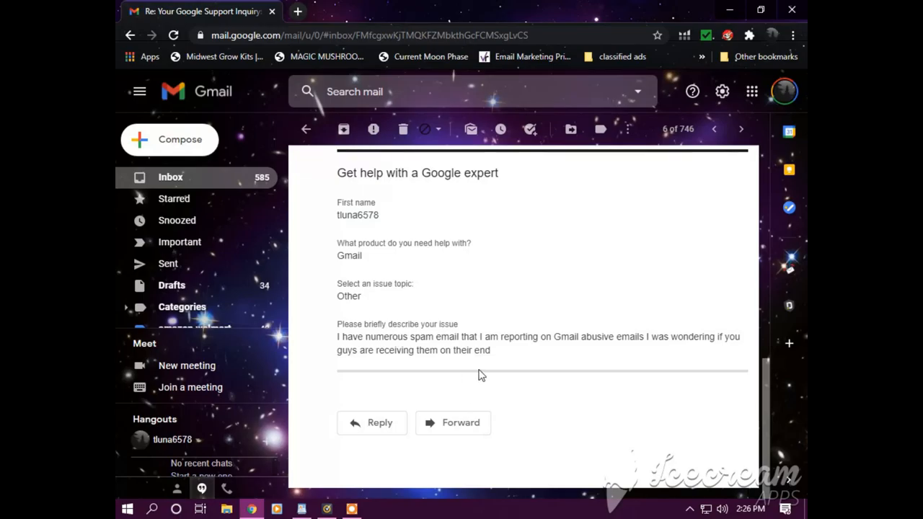
mouse_move(367, 394)
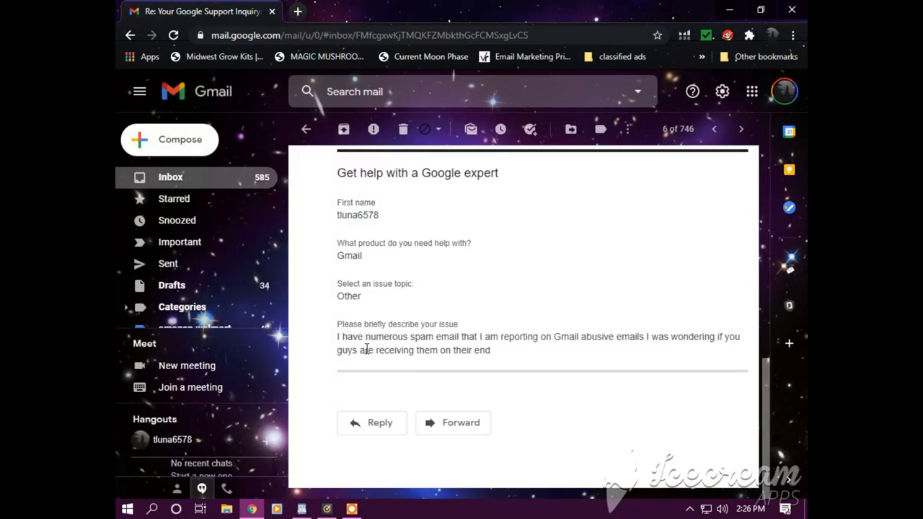
mouse_move(381, 332)
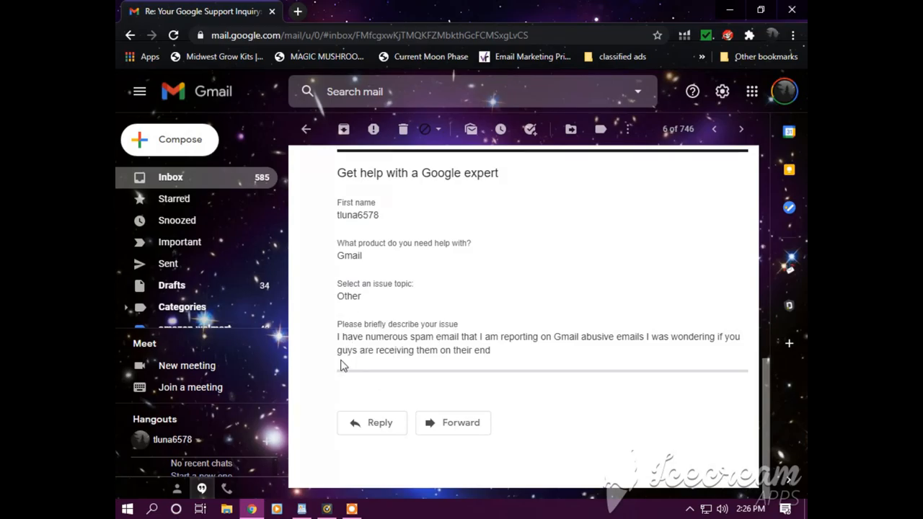
mouse_move(366, 350)
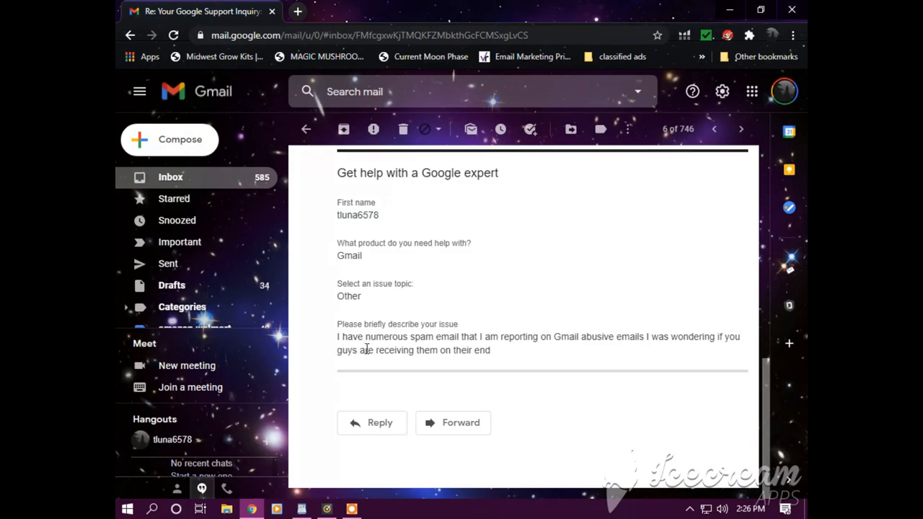
mouse_move(496, 352)
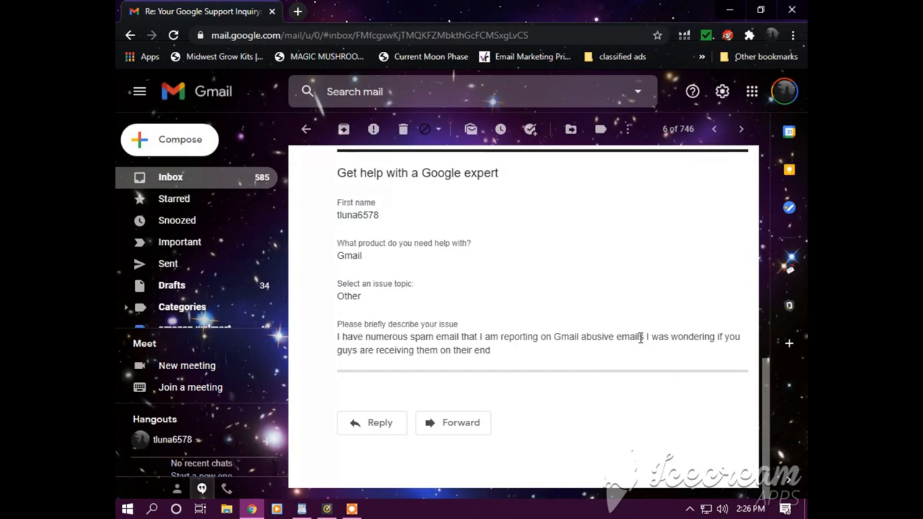
mouse_move(381, 363)
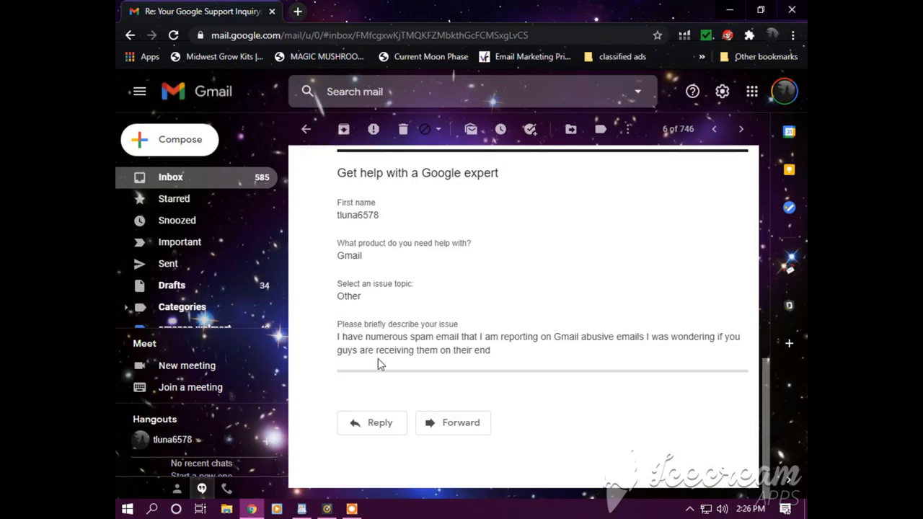
mouse_move(519, 360)
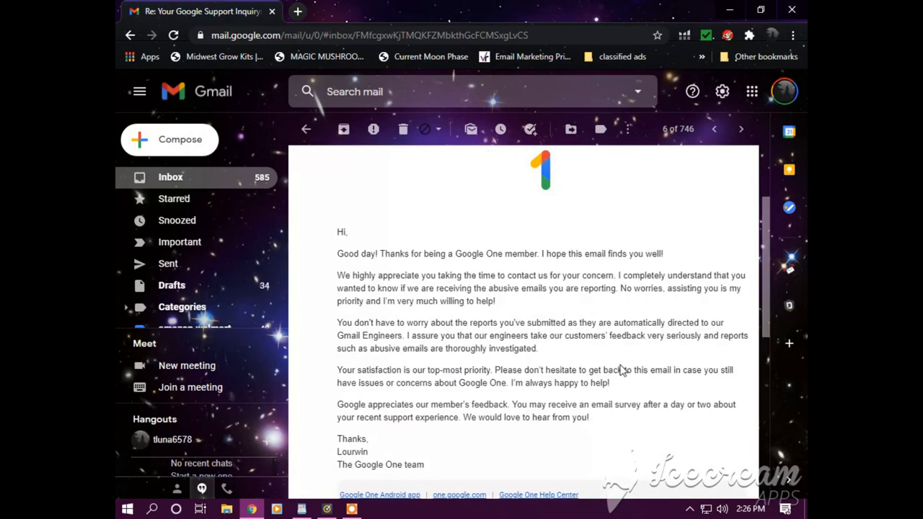
mouse_move(328, 397)
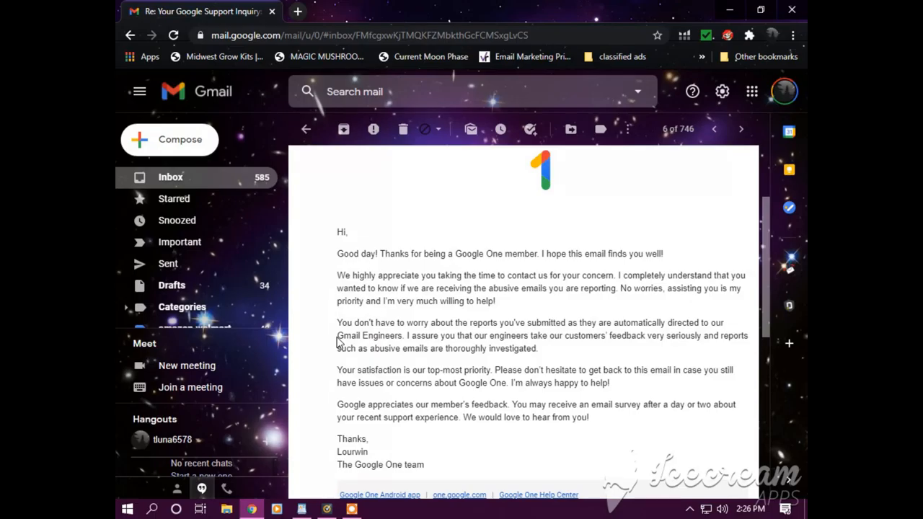
mouse_move(339, 335)
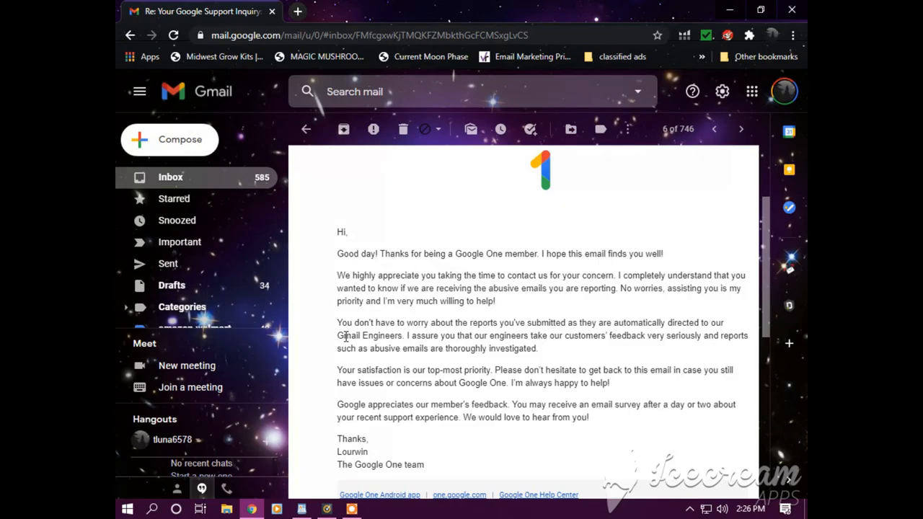
mouse_move(328, 352)
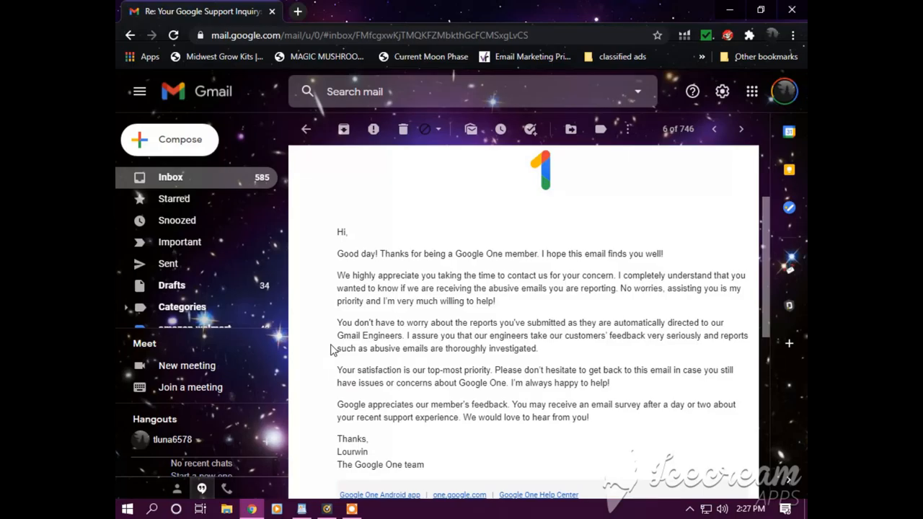
mouse_move(332, 359)
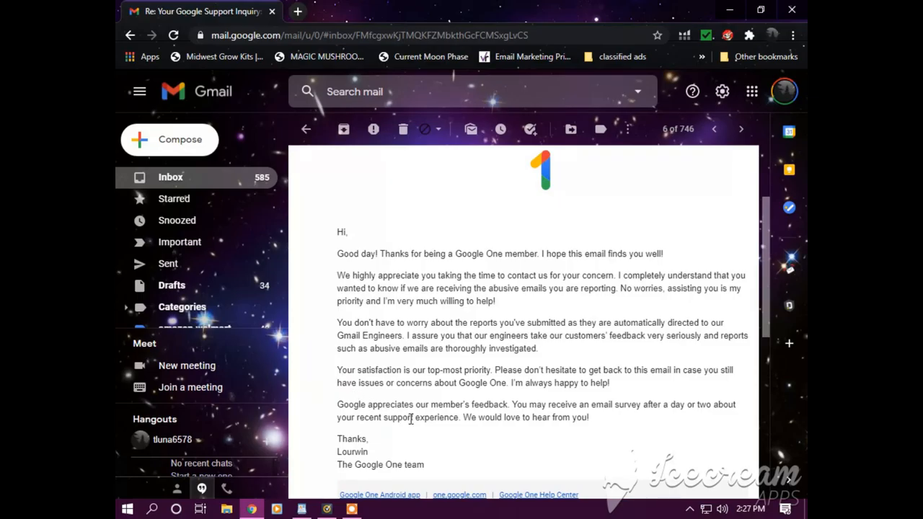
mouse_move(332, 364)
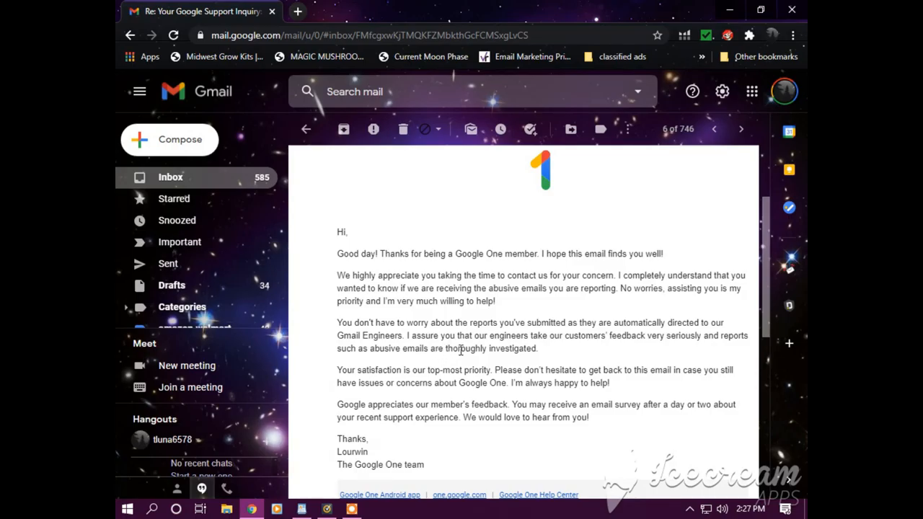
mouse_move(537, 348)
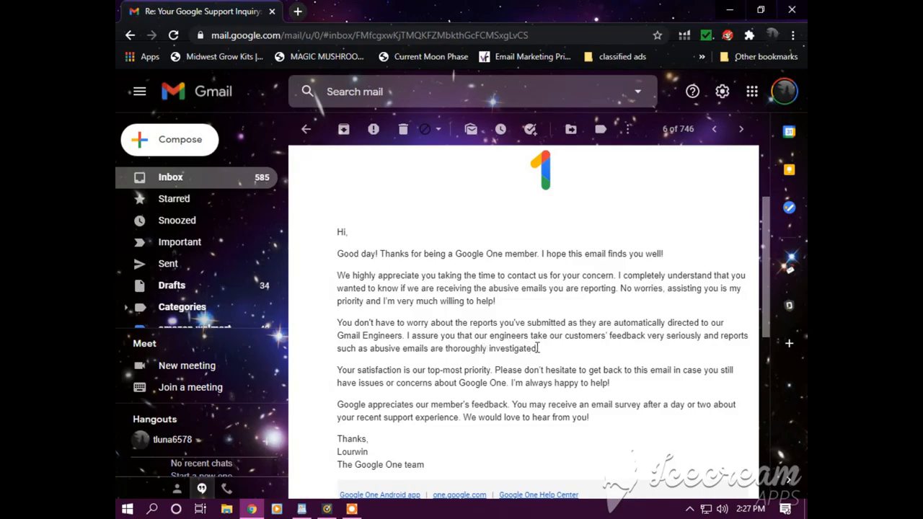
mouse_move(562, 352)
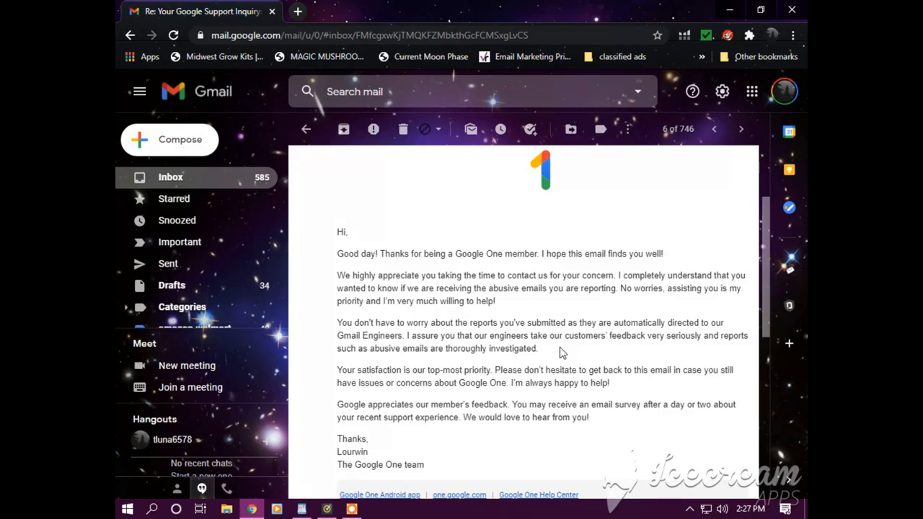
mouse_move(497, 352)
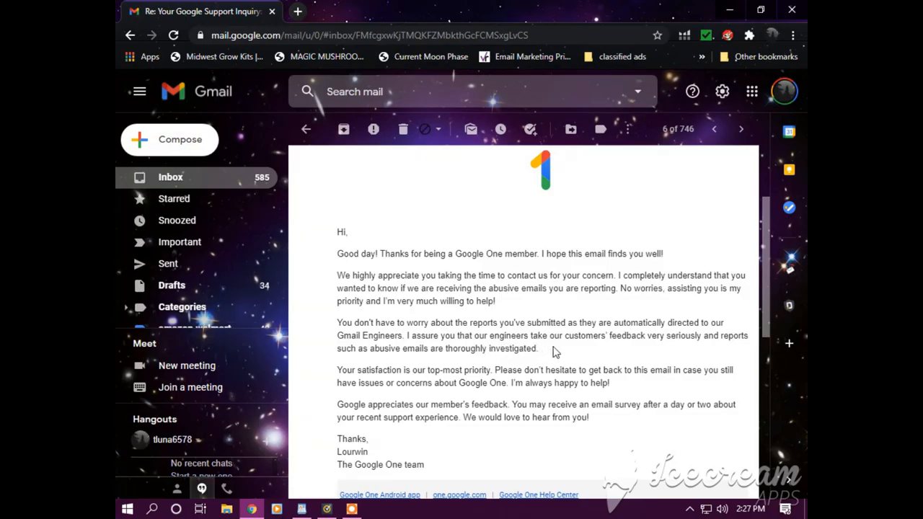
mouse_move(540, 366)
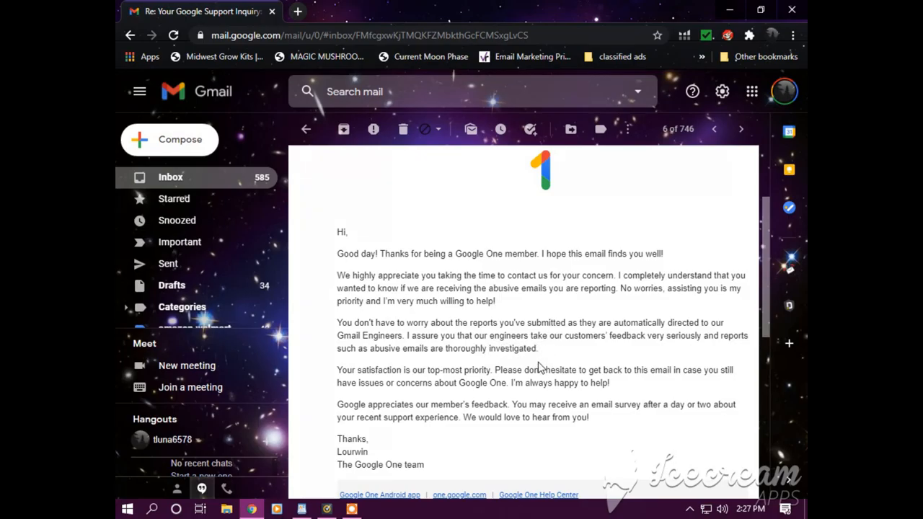
mouse_move(515, 359)
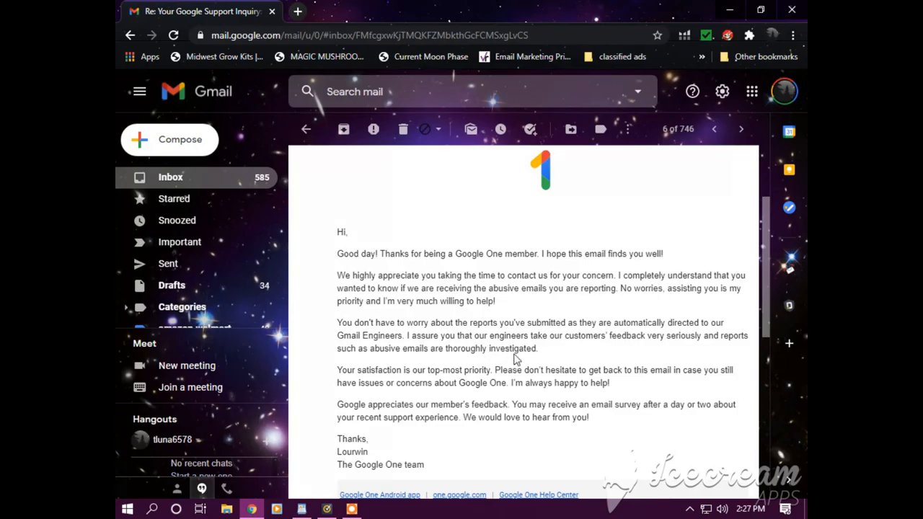
mouse_move(522, 354)
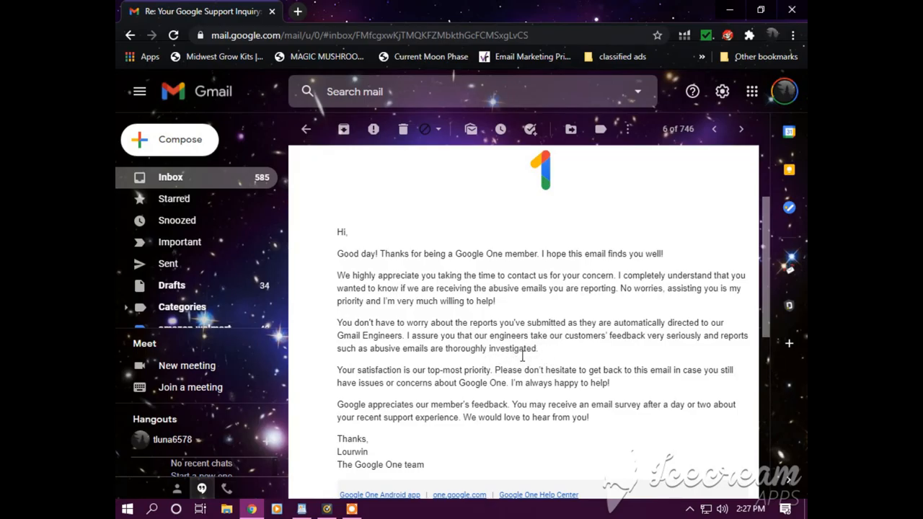
mouse_move(401, 395)
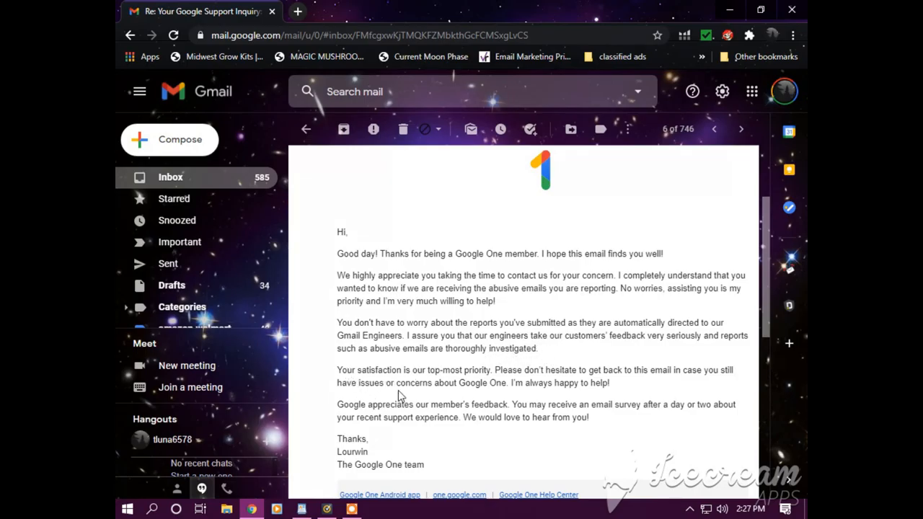
mouse_move(489, 381)
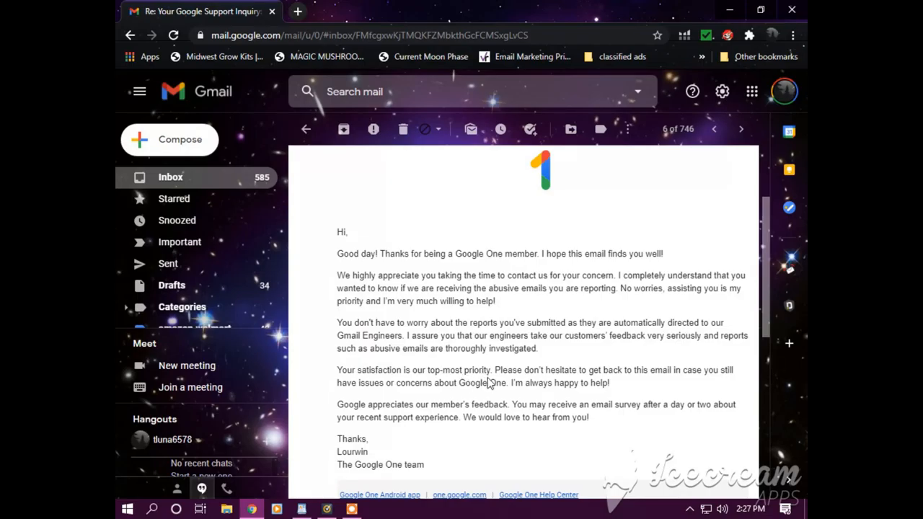
mouse_move(578, 383)
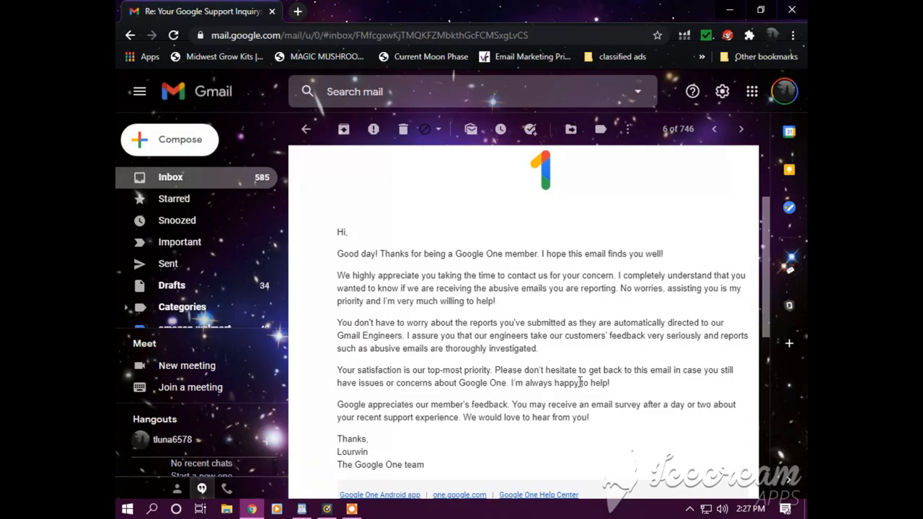
mouse_move(687, 385)
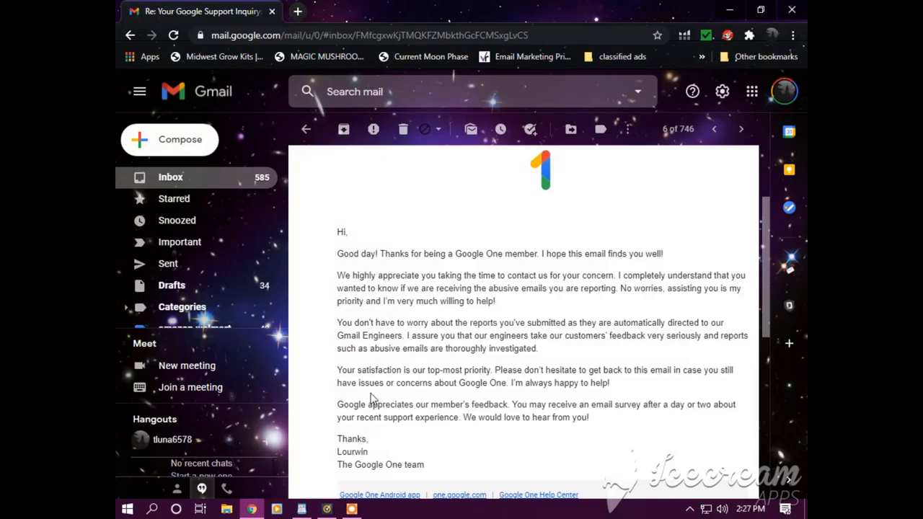
mouse_move(502, 393)
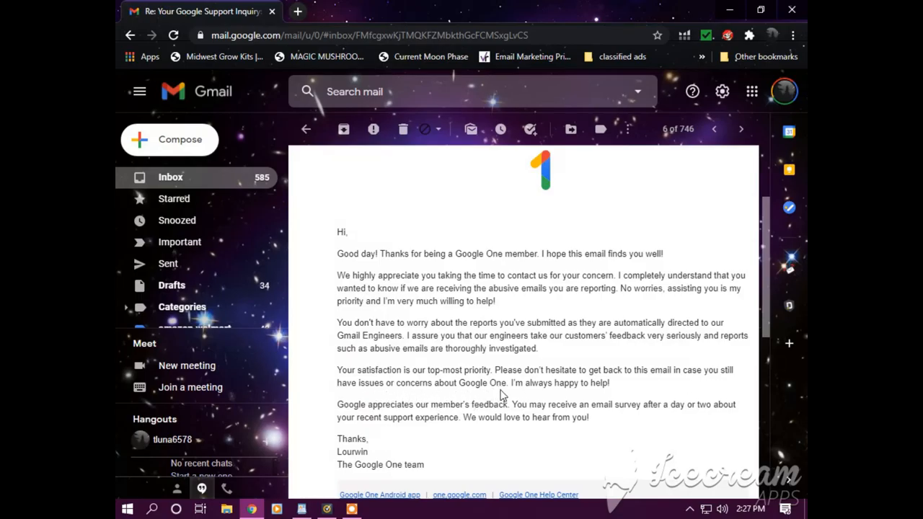
mouse_move(622, 404)
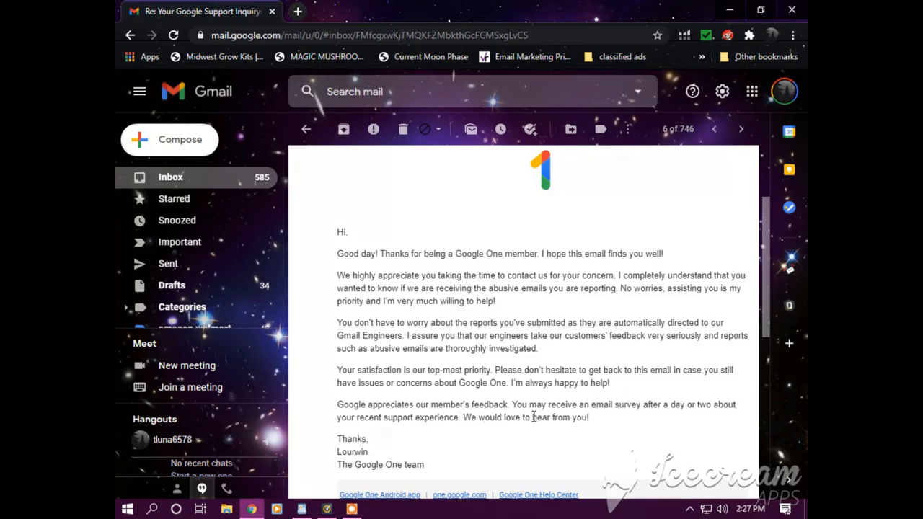
mouse_move(680, 411)
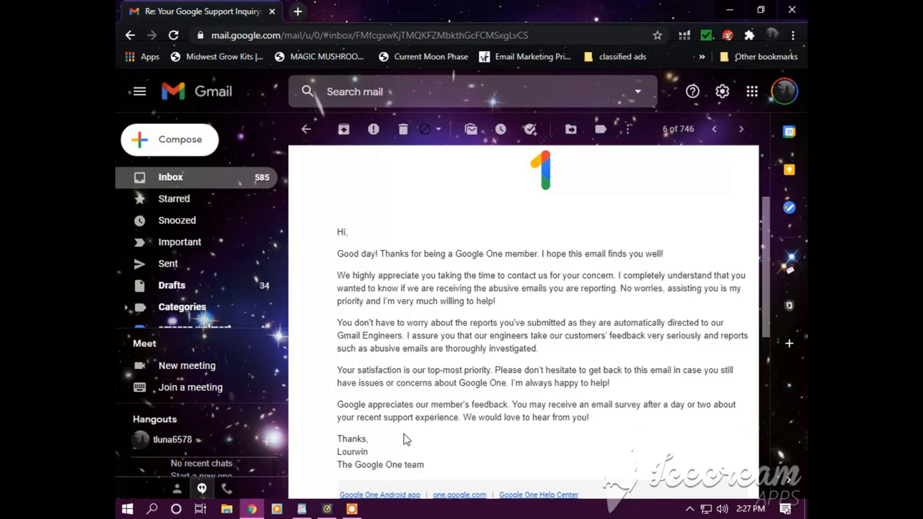
mouse_move(486, 437)
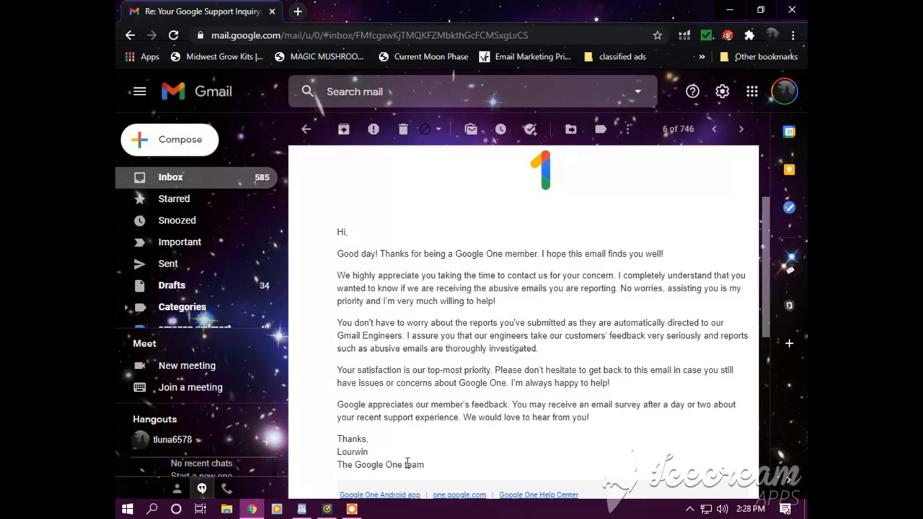
Scroll through the Google One support reply, then switch to the Spam folder.
scroll("down", 3)
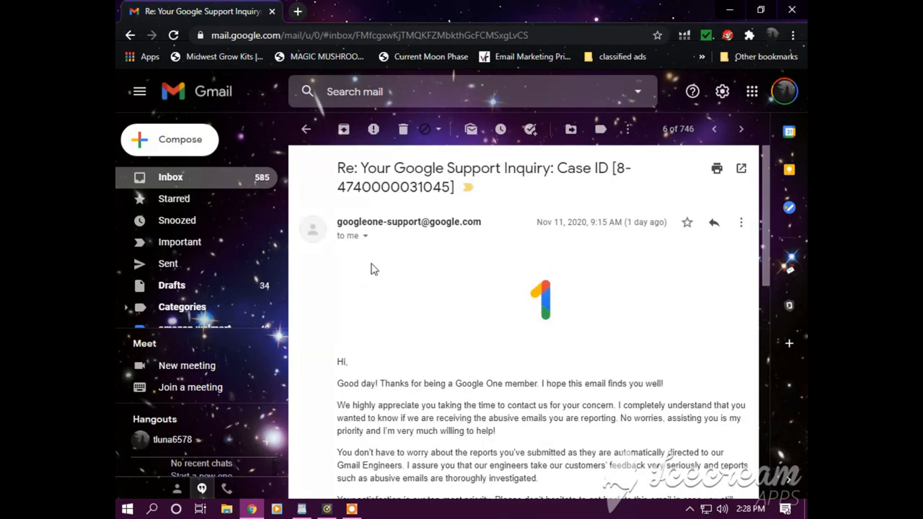
mouse_move(380, 239)
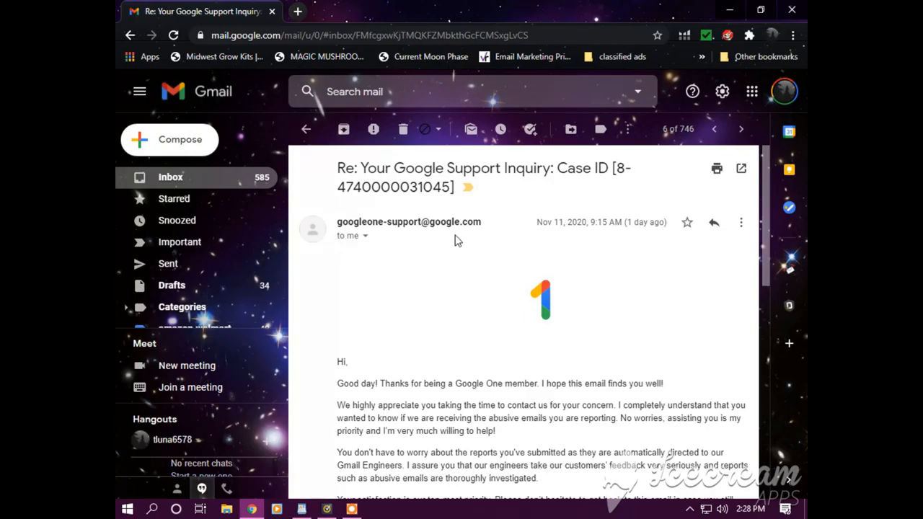
scroll("down", 3)
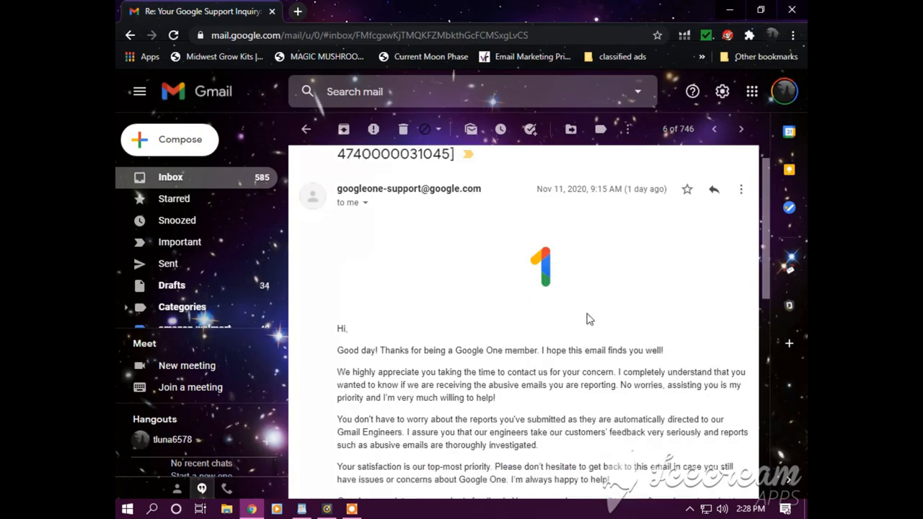
scroll("down", 3)
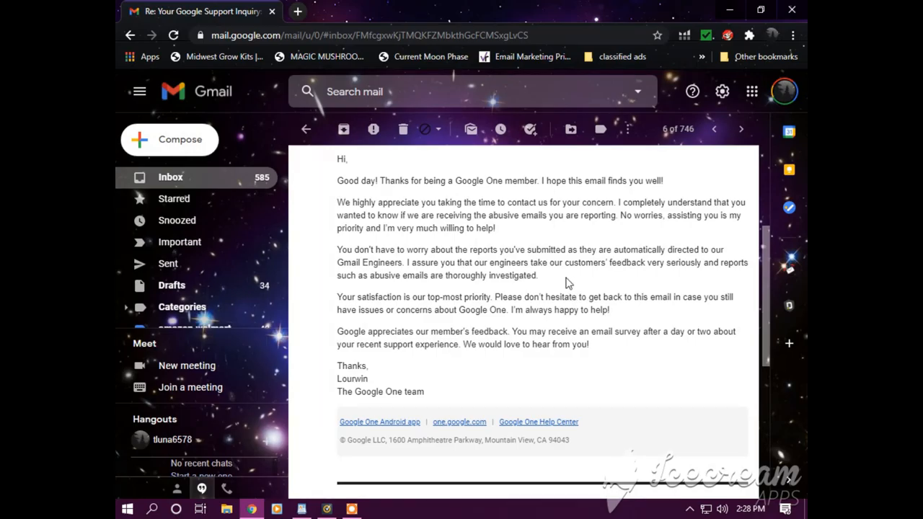
mouse_move(535, 276)
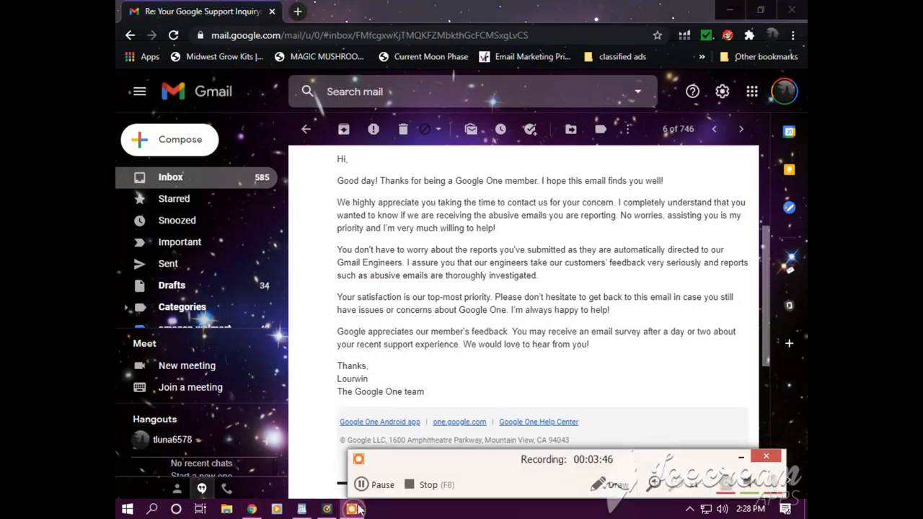
left_click(171, 267)
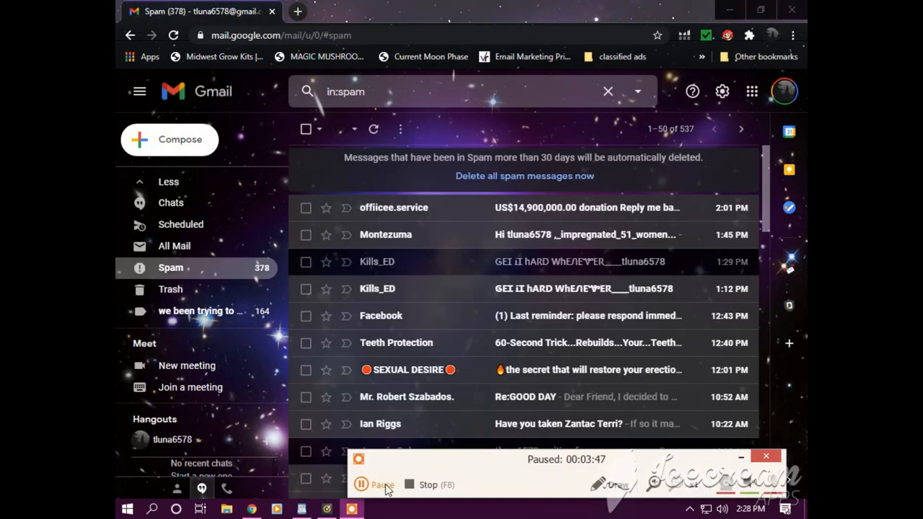
Open the Kills_ED spam message received at 1:29 PM.
left_click(380, 483)
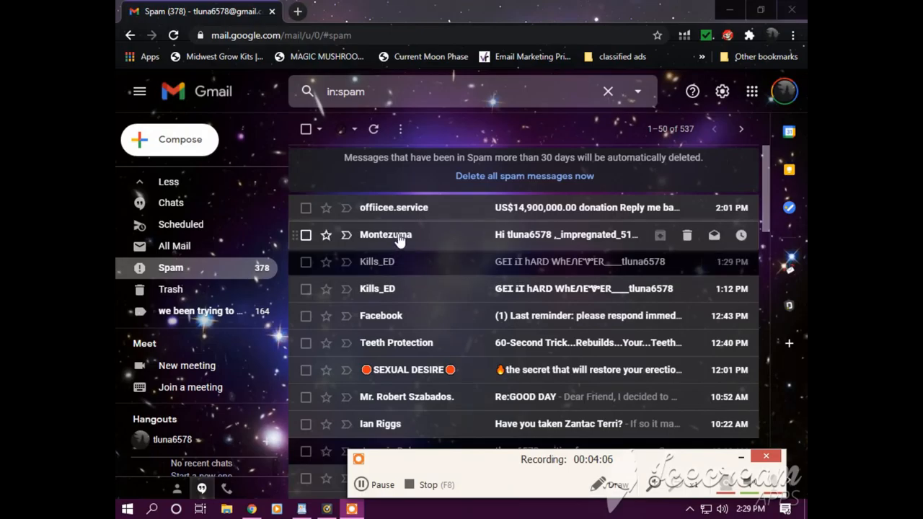
mouse_move(653, 273)
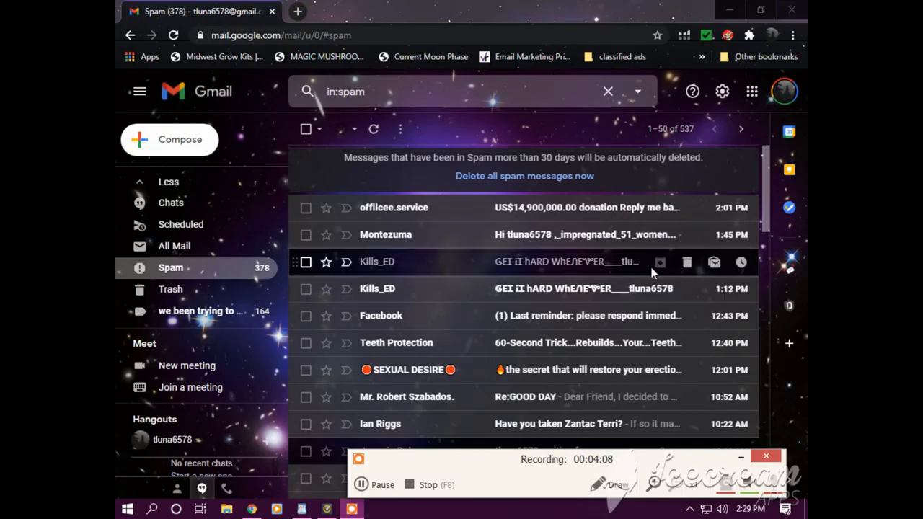
mouse_move(635, 264)
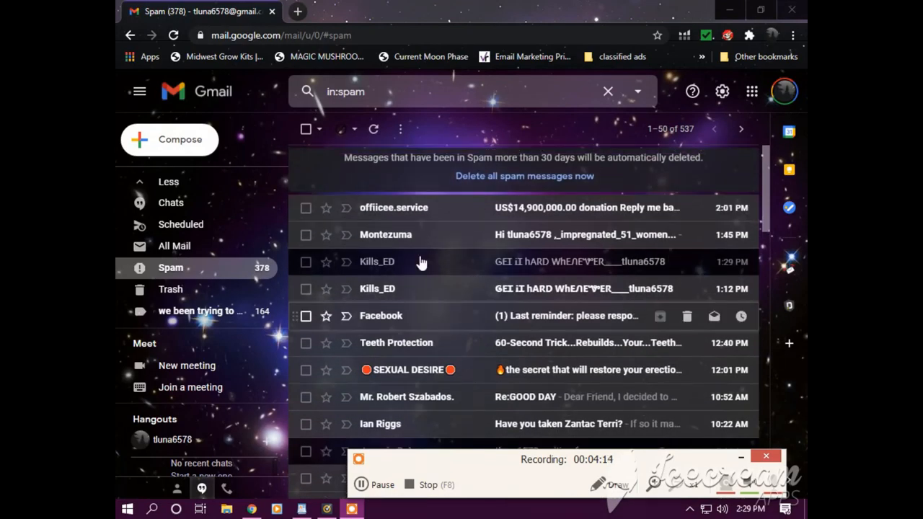
mouse_move(462, 262)
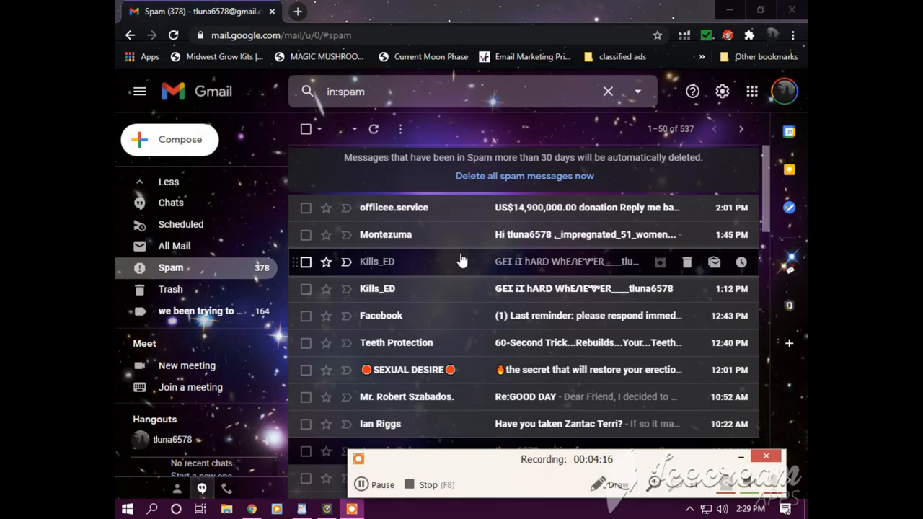
mouse_move(458, 256)
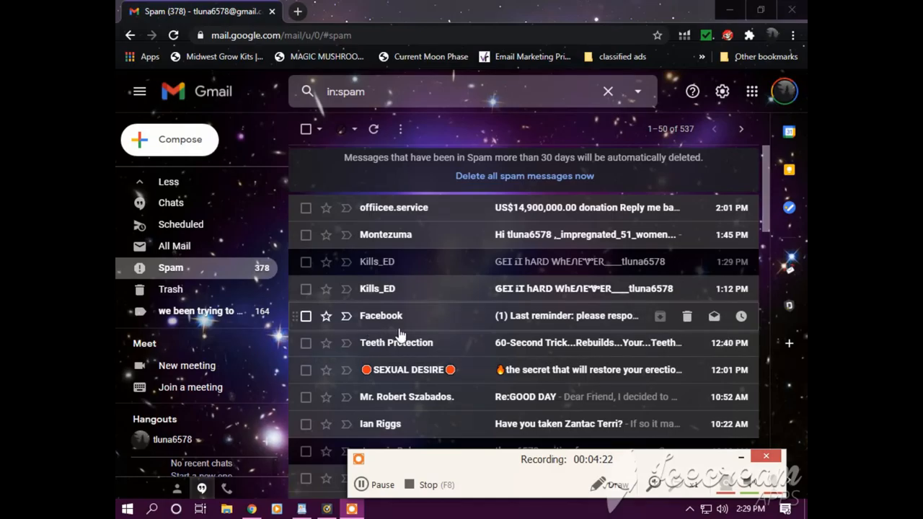
mouse_move(526, 328)
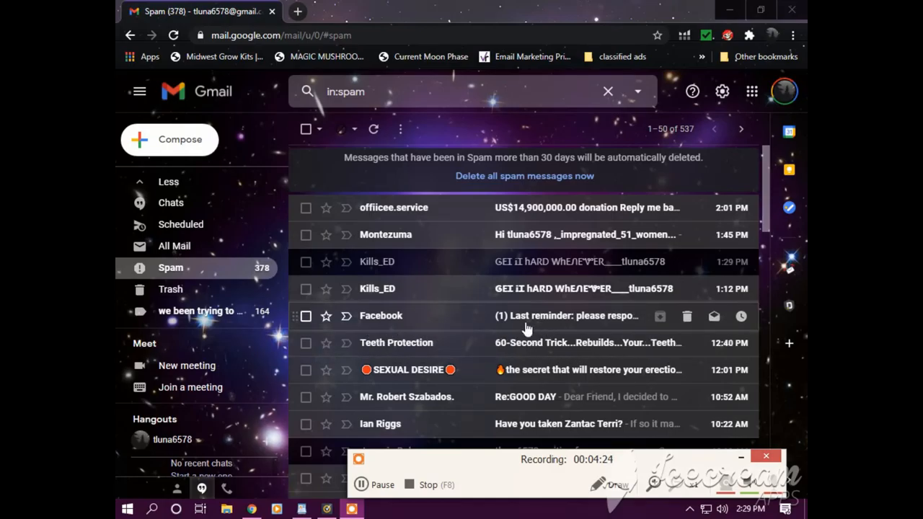
mouse_move(489, 322)
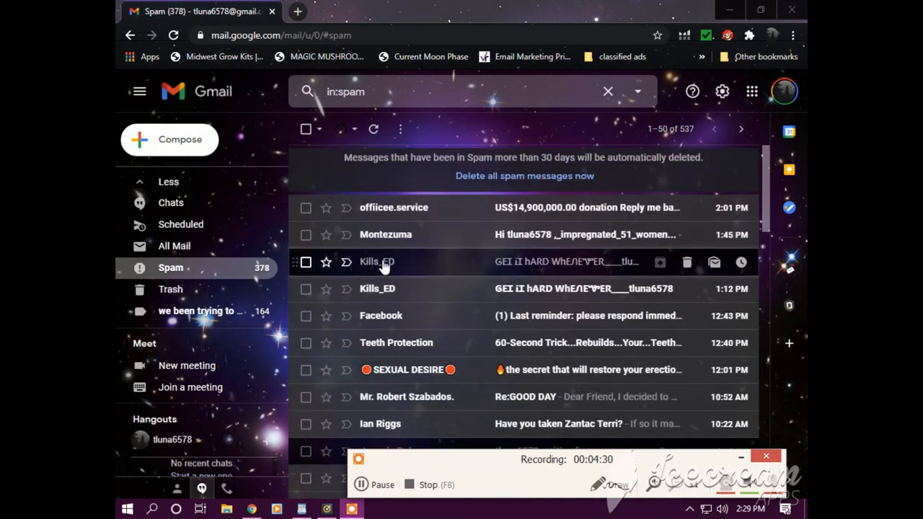
left_click(378, 261)
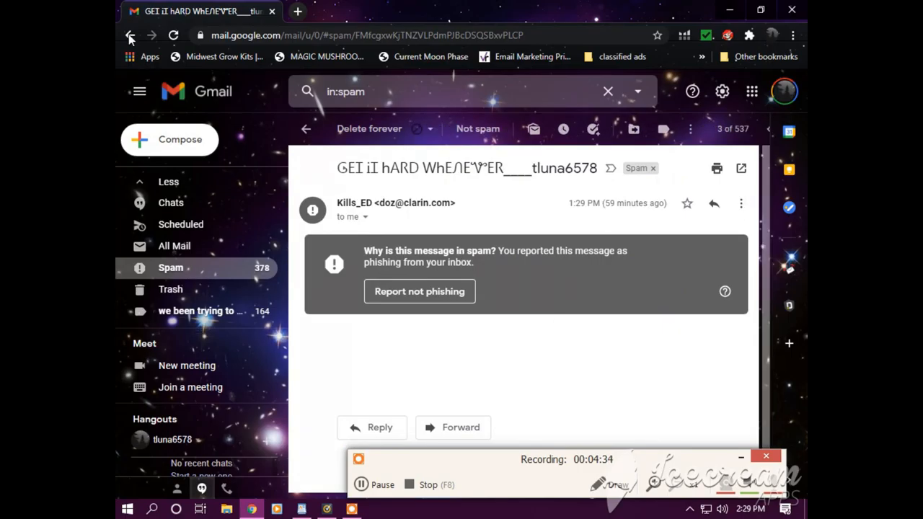
Move to the 1:12 PM spam message and start a Report phishing action.
left_click(132, 34)
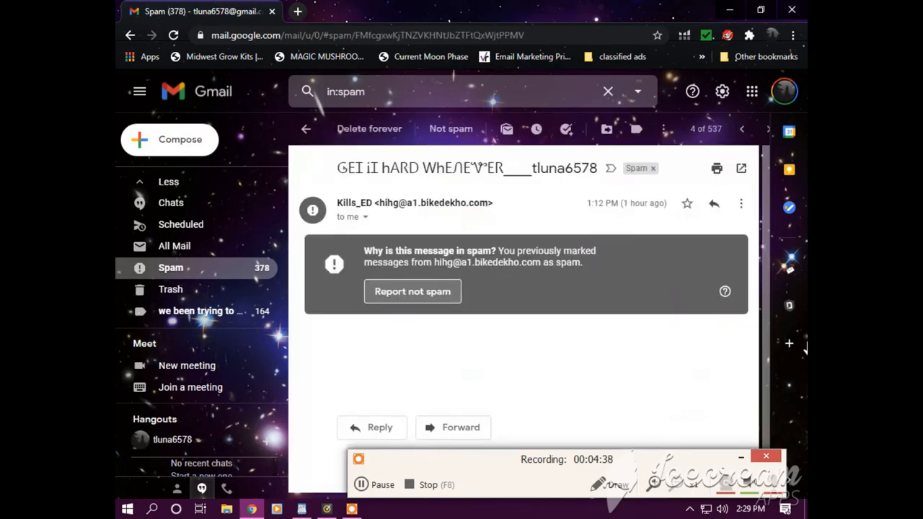
left_click(740, 203)
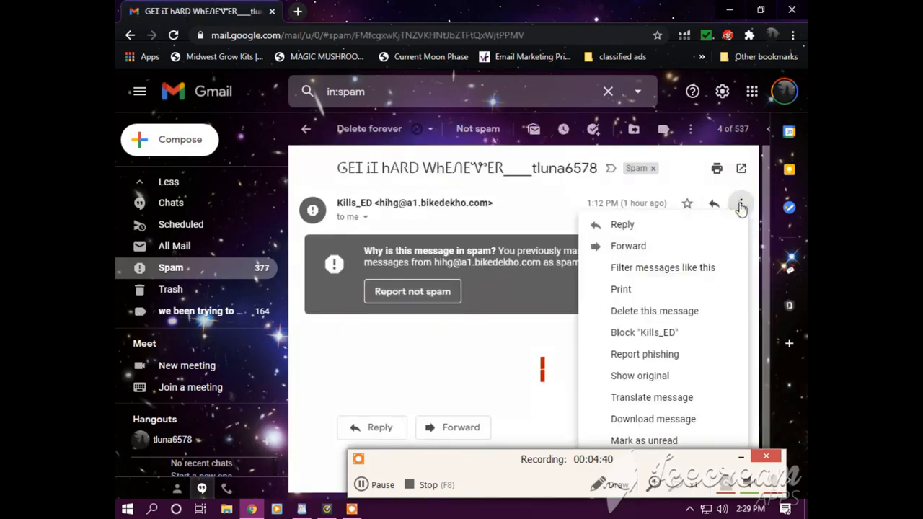
left_click(628, 352)
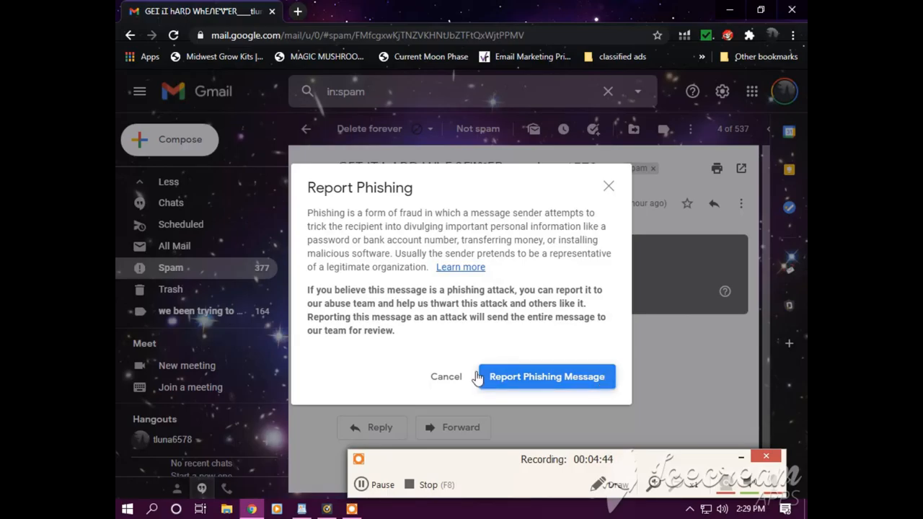
mouse_move(595, 317)
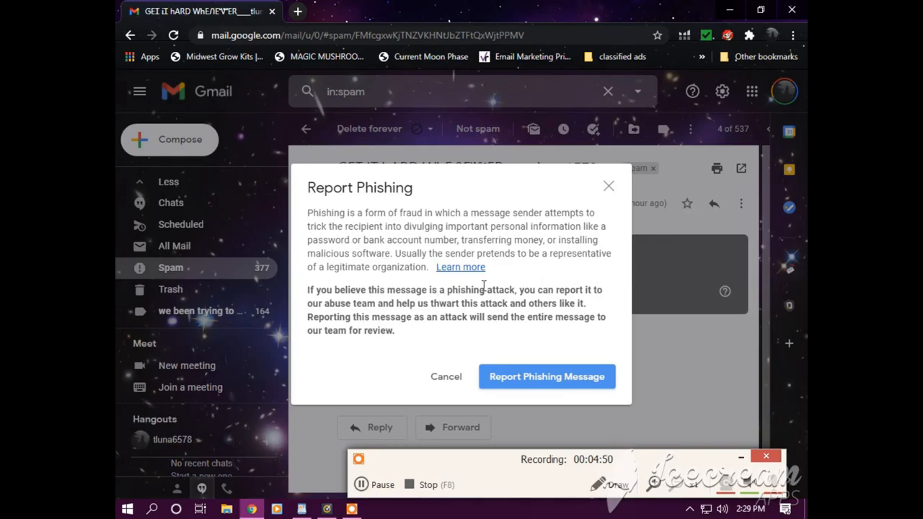
mouse_move(593, 193)
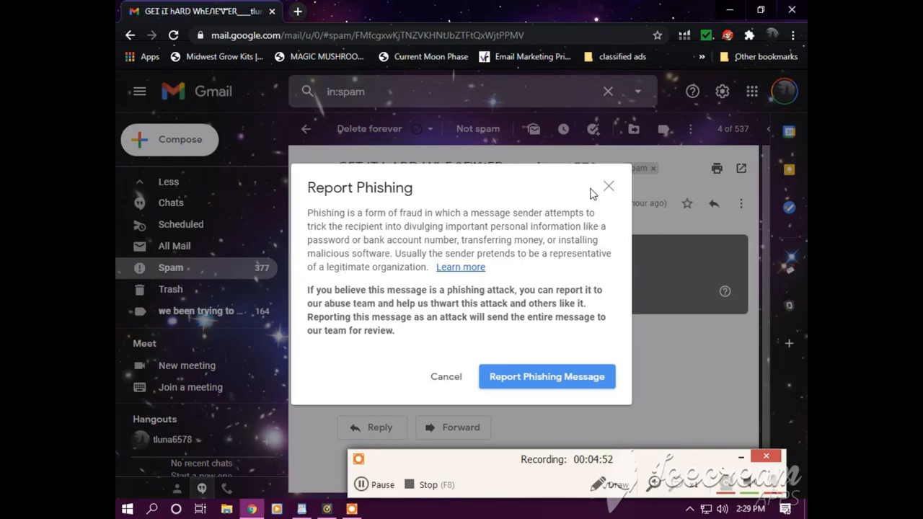
Dismiss the first phishing dialog and choose Report phishing again to reach the abuse form.
left_click(607, 186)
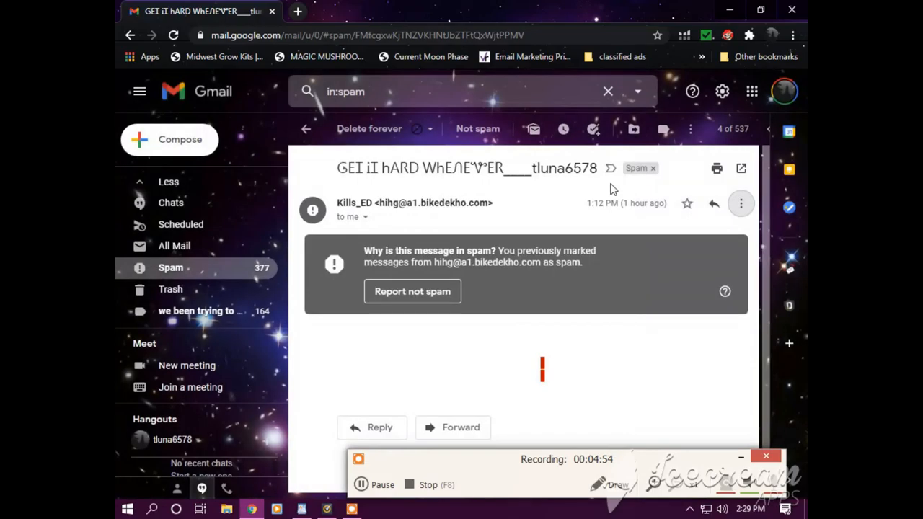
left_click(741, 203)
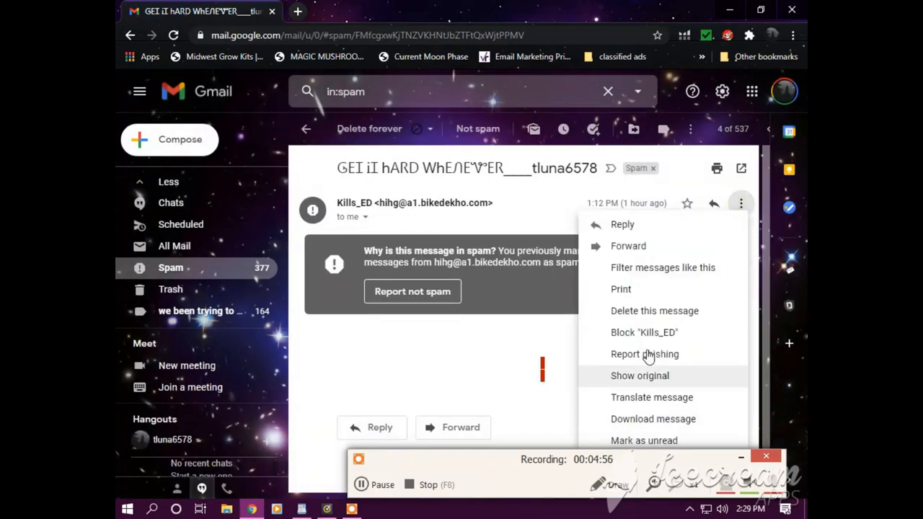
left_click(607, 386)
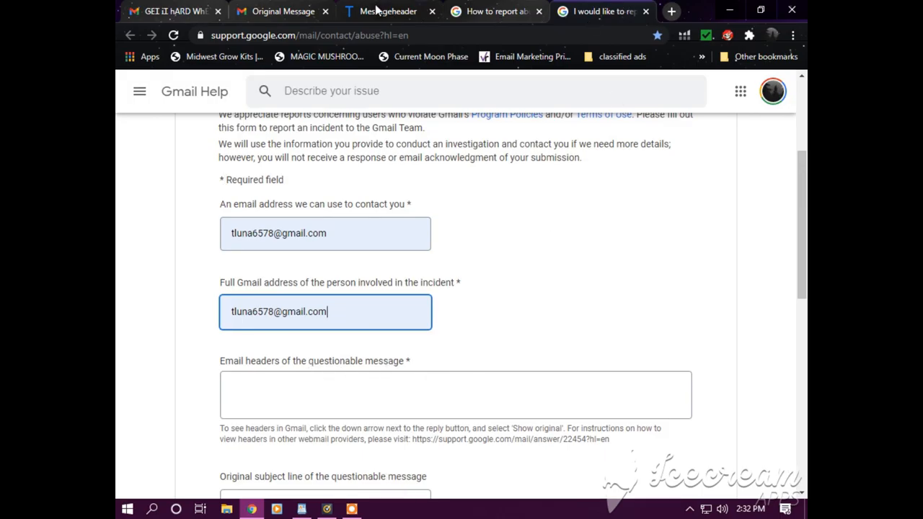
Paste the message's full headers into the Email headers field and return to the header analyzer.
left_click(384, 11)
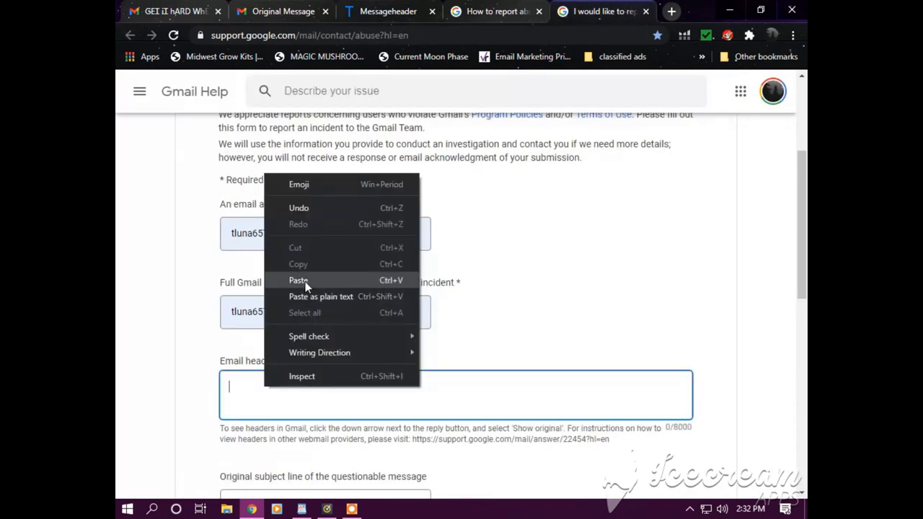
left_click(298, 279)
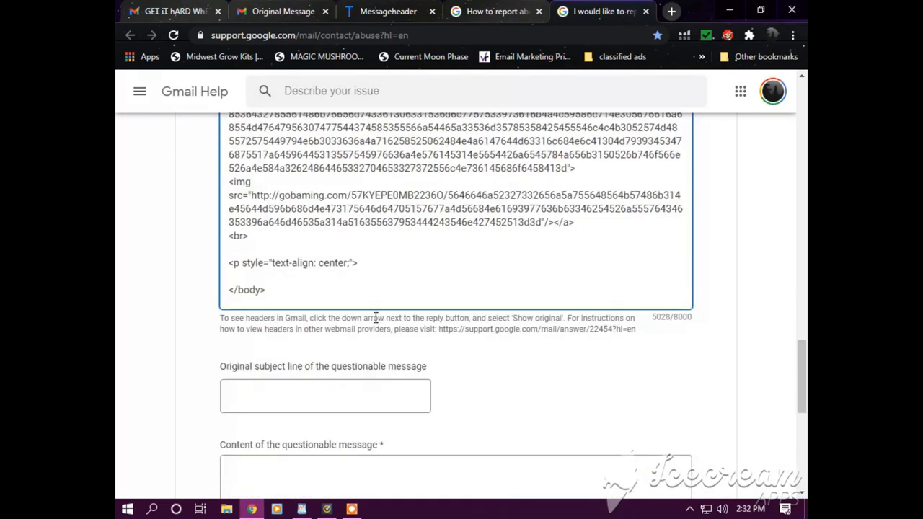
scroll("down", 3)
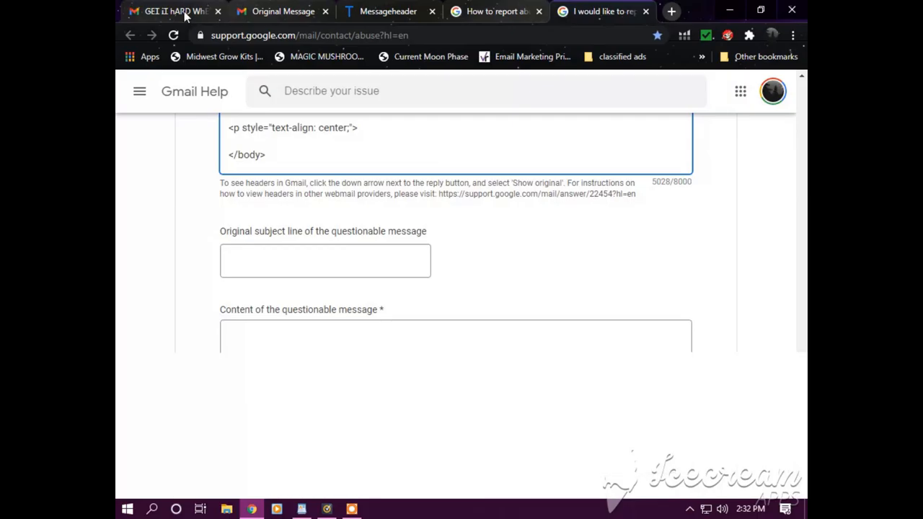
left_click(173, 11)
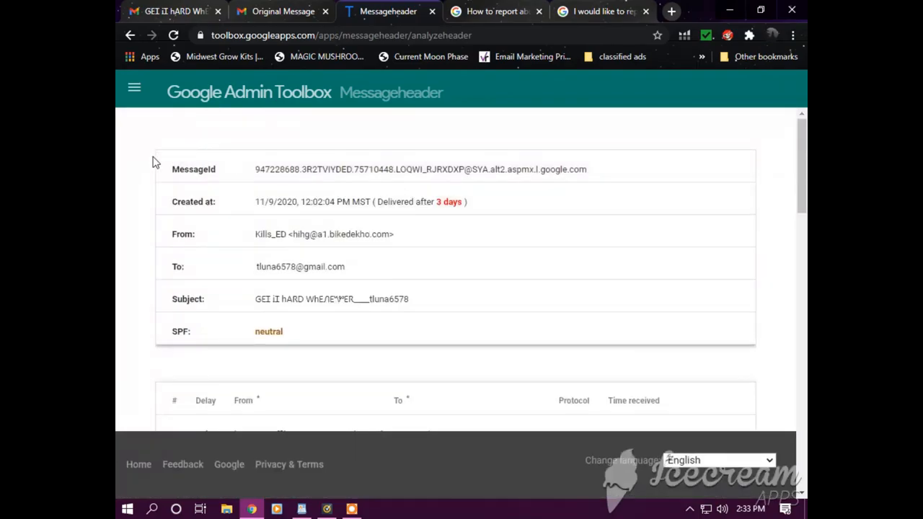
Answer Yes to the Google impersonation question and bring up the WordPad complaint letter.
scroll("down", 3)
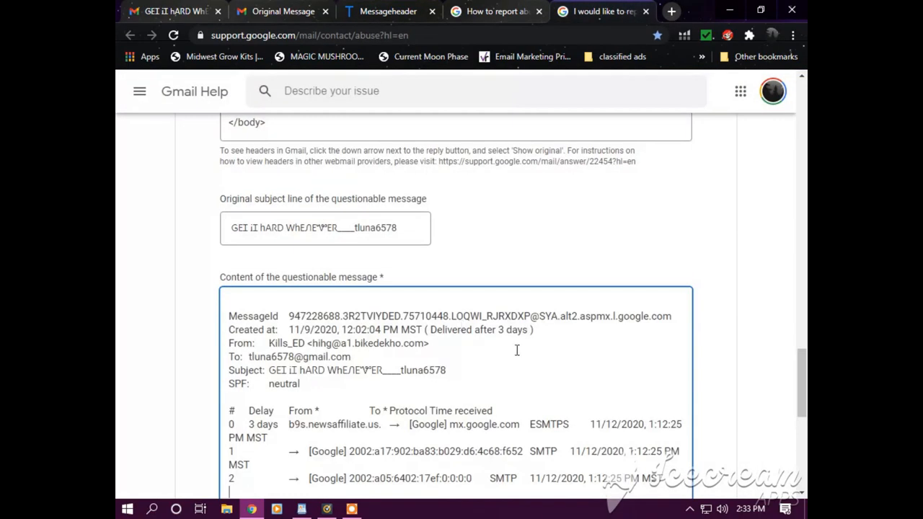
scroll("down", 3)
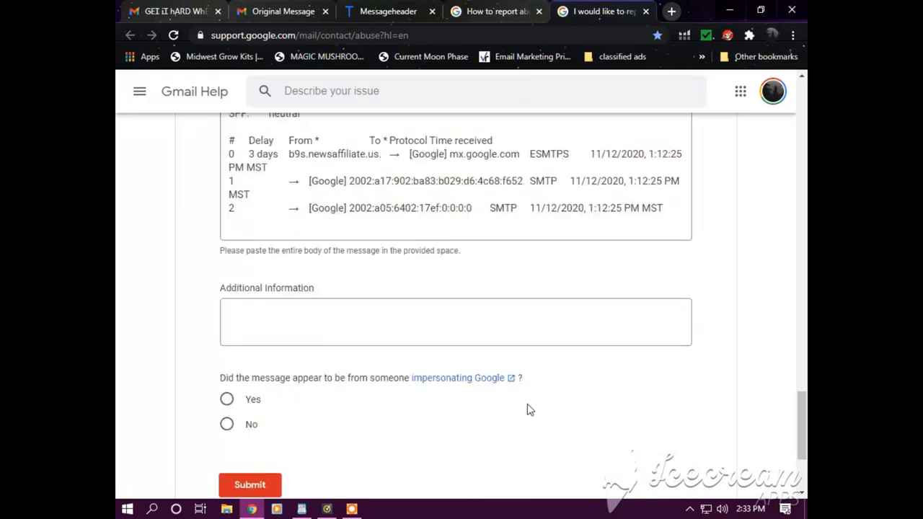
mouse_move(226, 399)
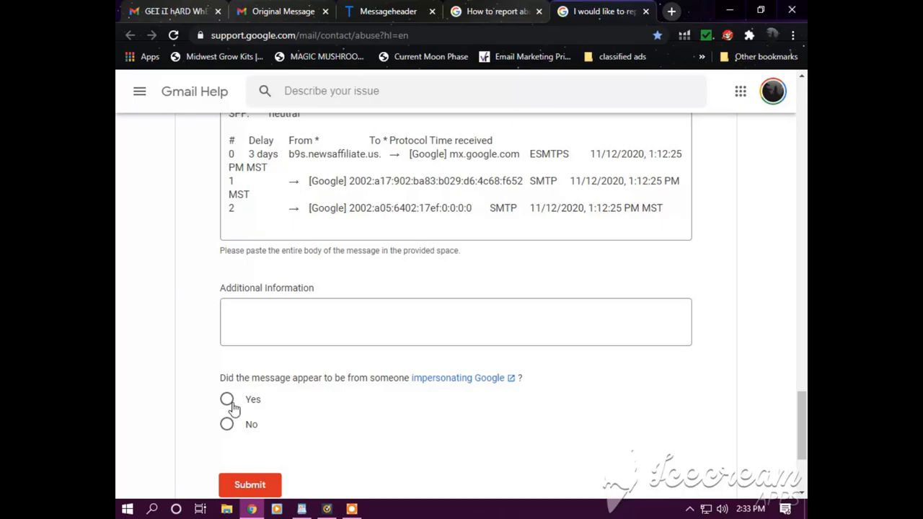
left_click(226, 399)
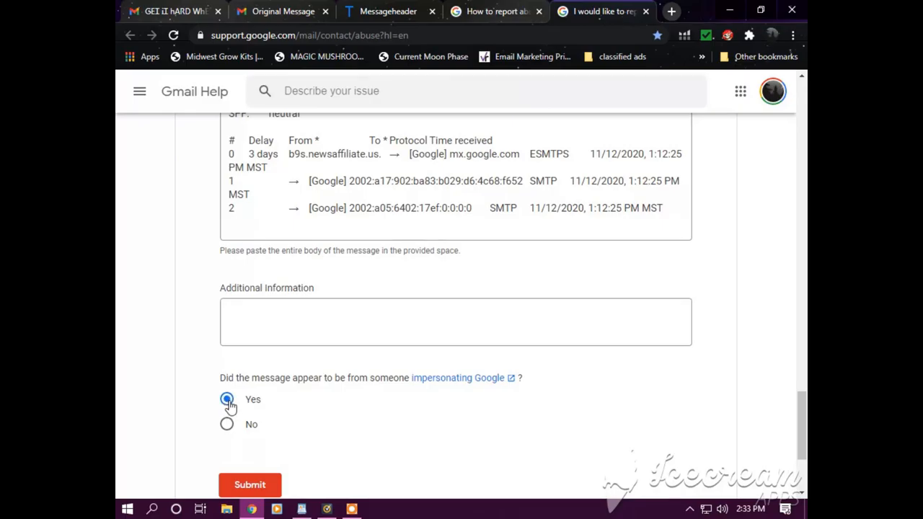
left_click(226, 399)
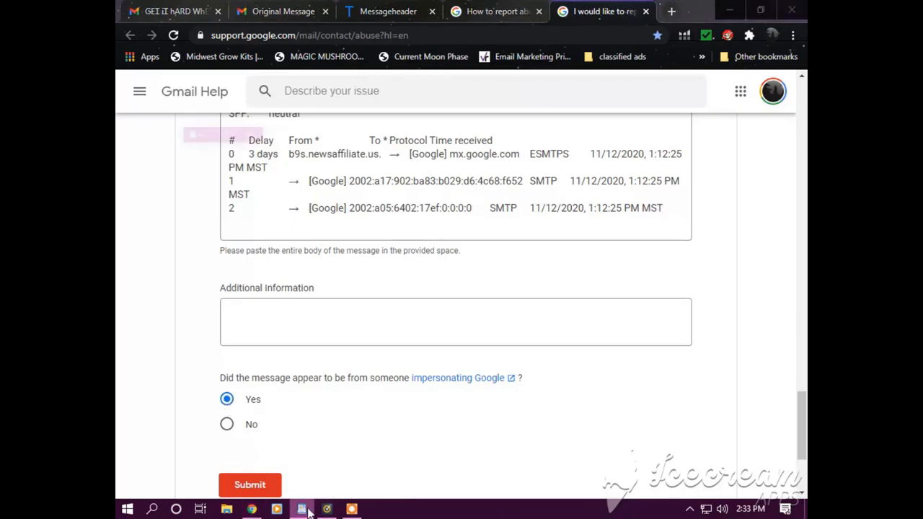
left_click(301, 508)
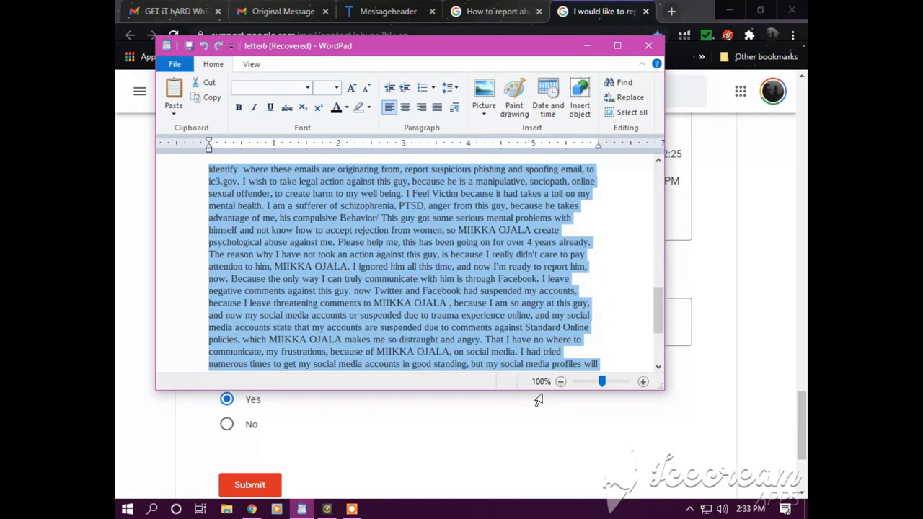
Paste the copied complaint letter into the Additional Information field.
scroll("down", 3)
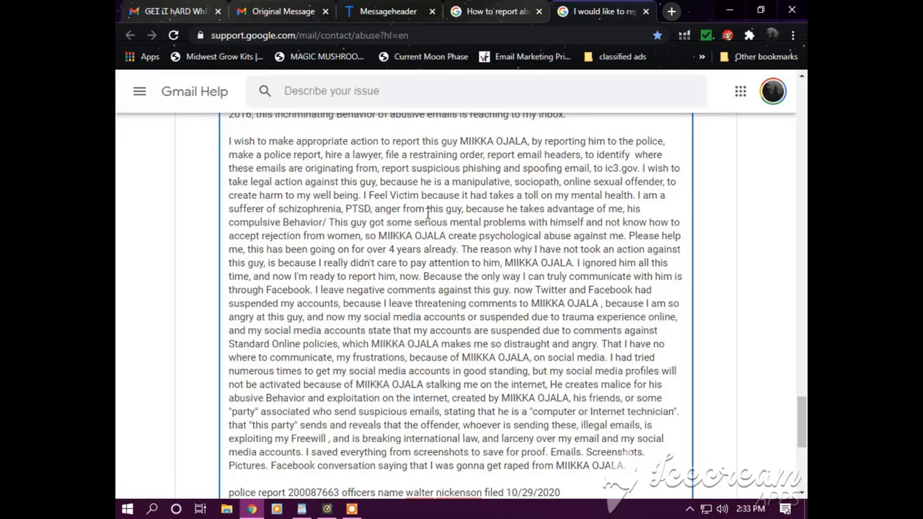
Submit the completed Gmail abuse report.
scroll("down", 3)
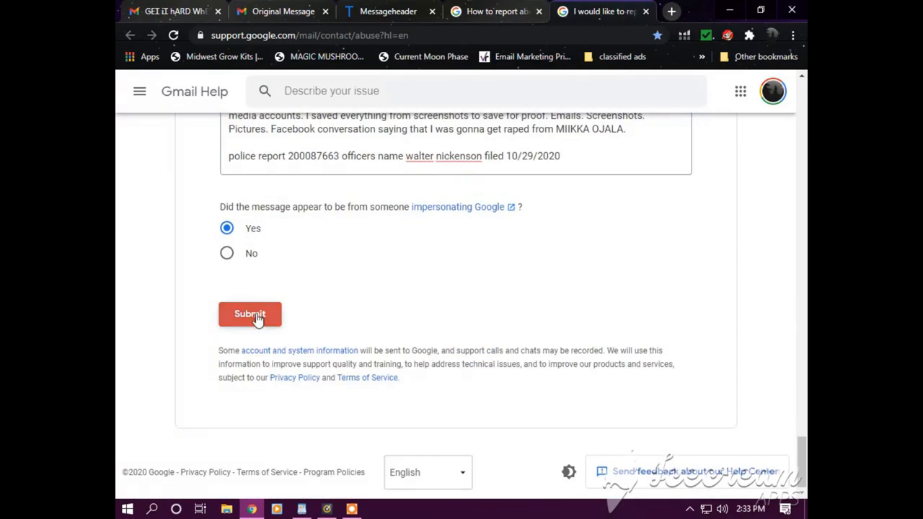
left_click(250, 314)
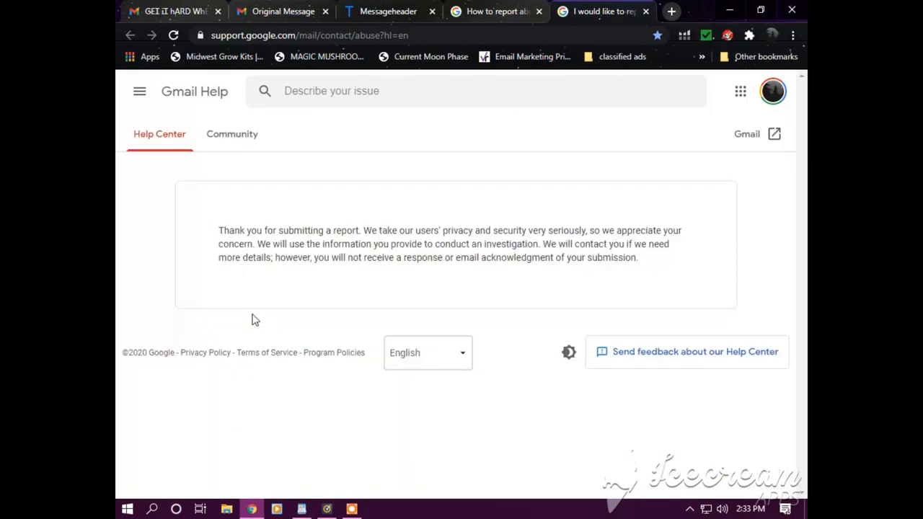
mouse_move(391, 243)
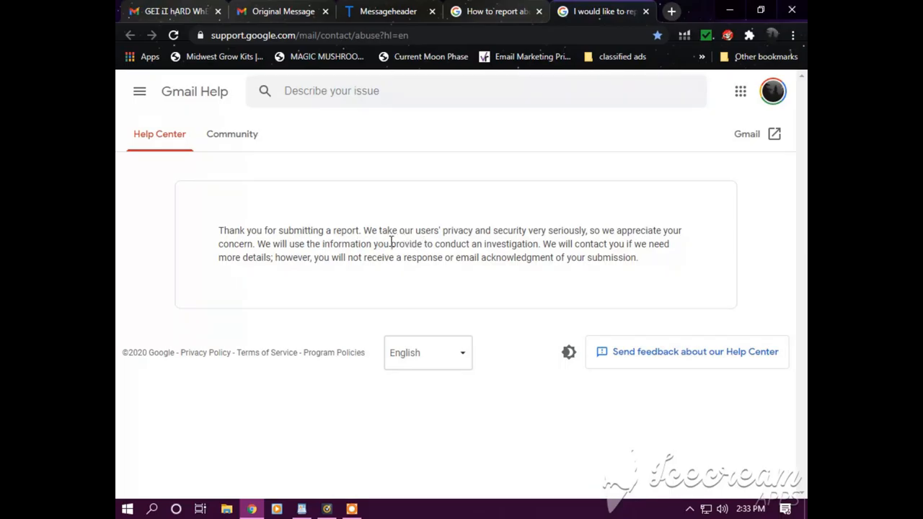
mouse_move(517, 242)
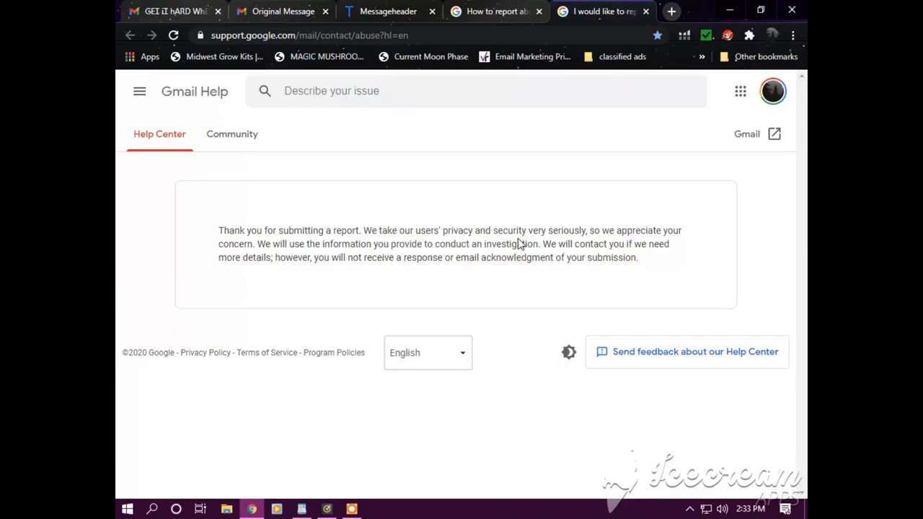
mouse_move(582, 238)
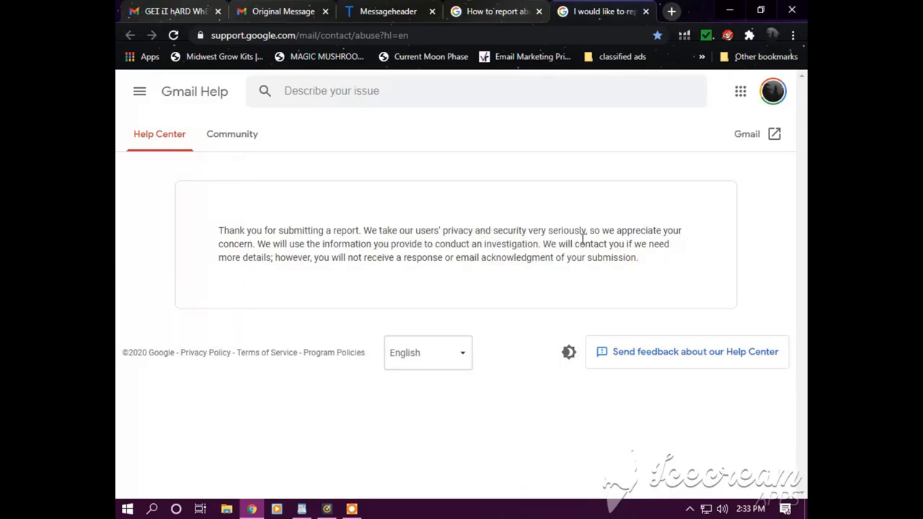
mouse_move(288, 260)
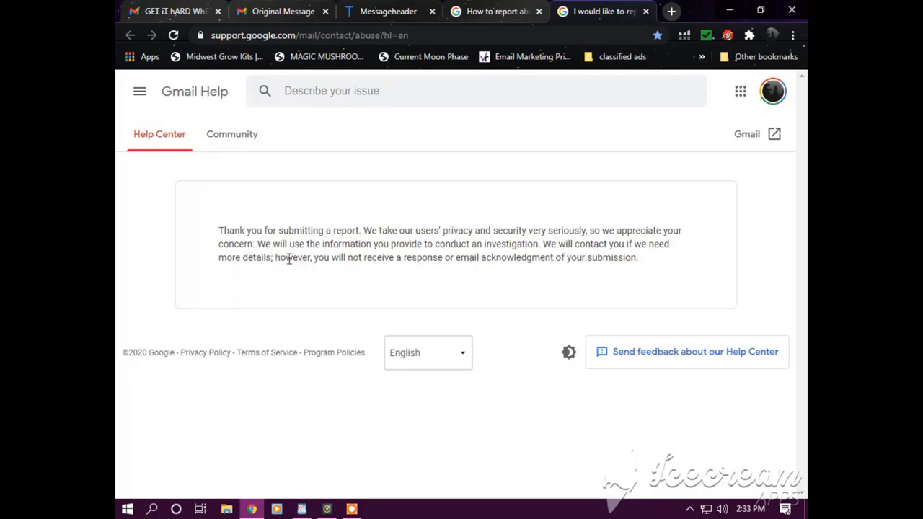
mouse_move(409, 258)
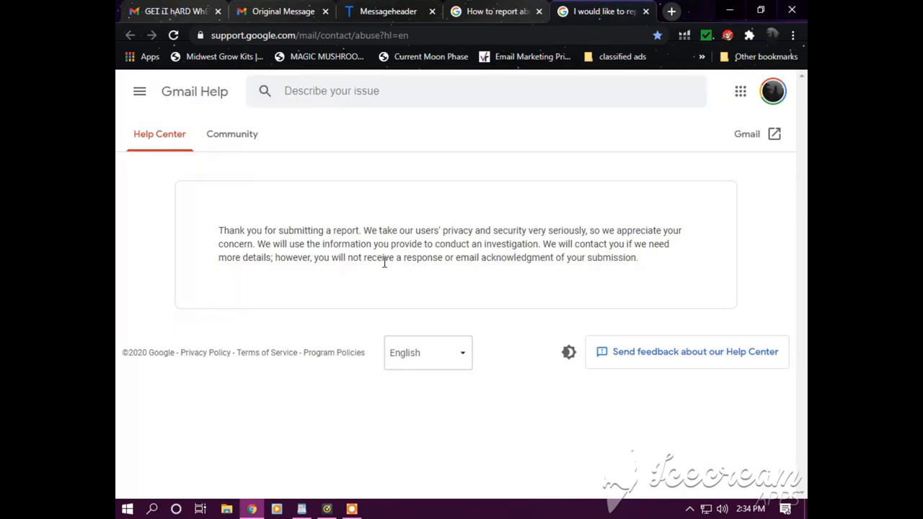
mouse_move(313, 279)
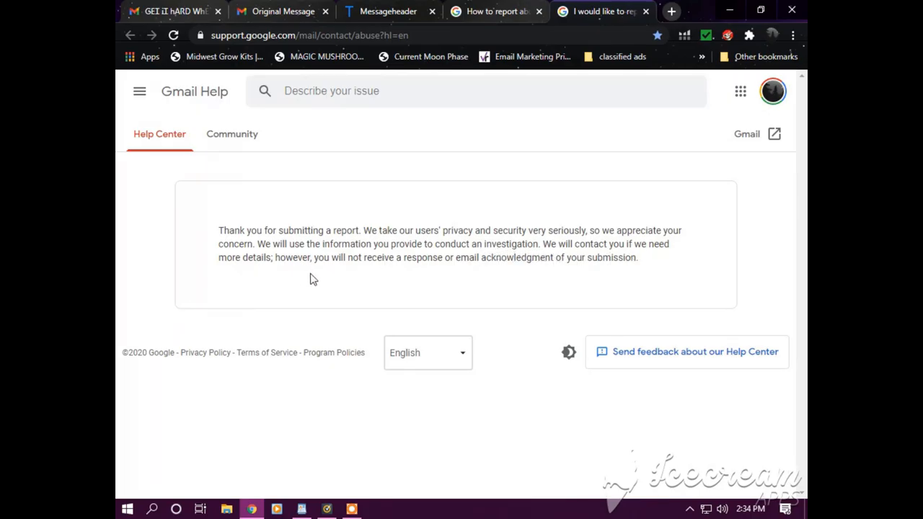
mouse_move(493, 275)
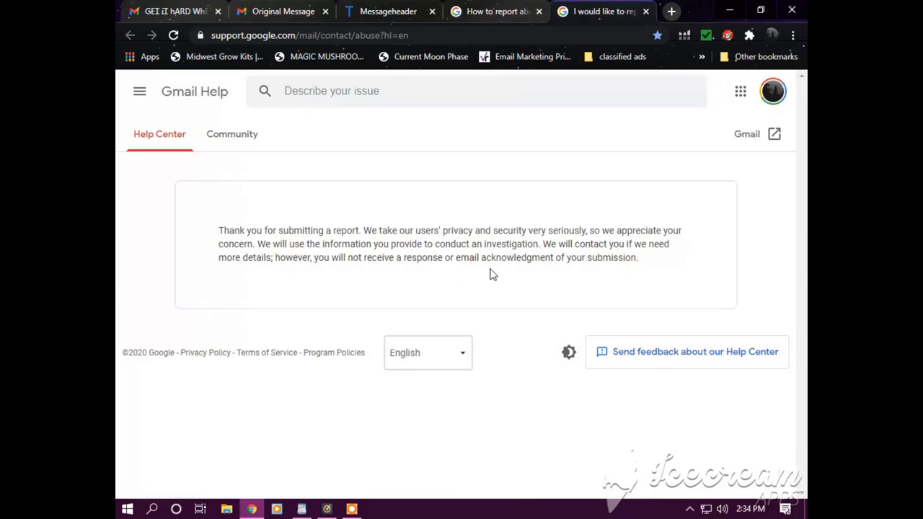
mouse_move(622, 281)
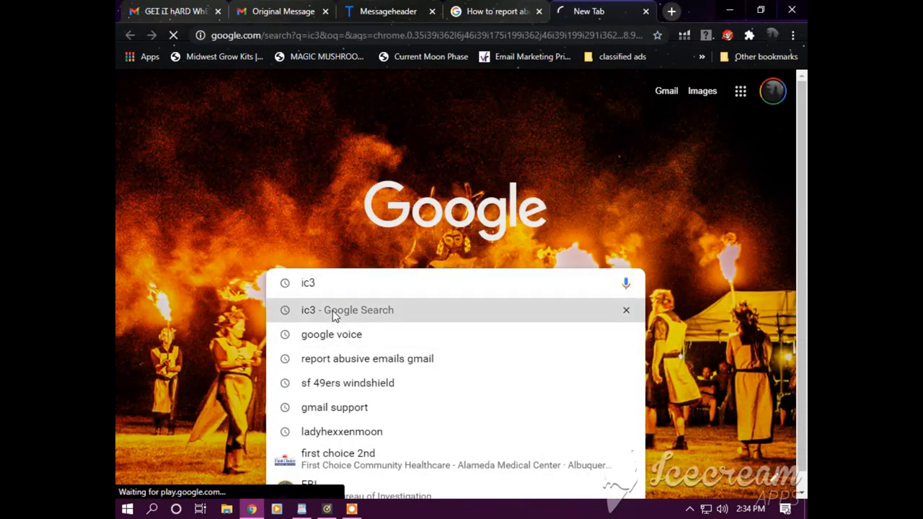
Search for ic3, reach the IC3 home page and choose File a Complaint.
left_click(336, 310)
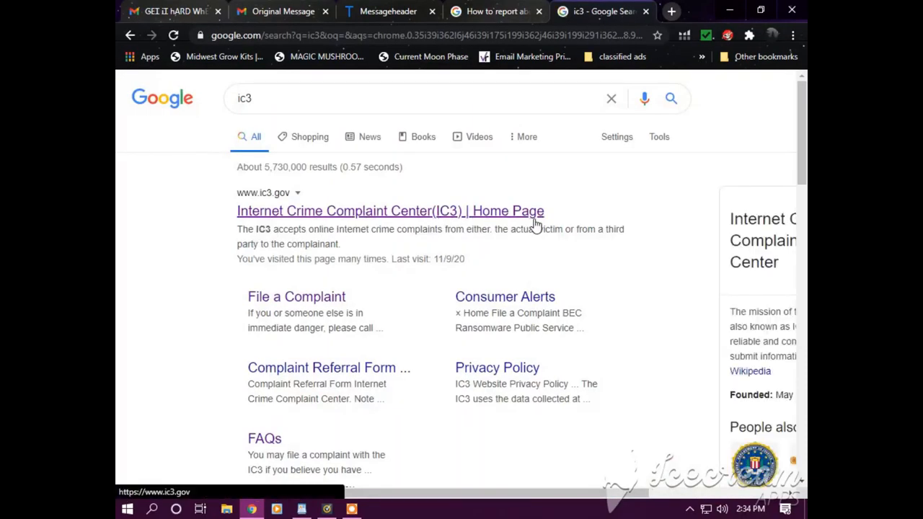
left_click(390, 210)
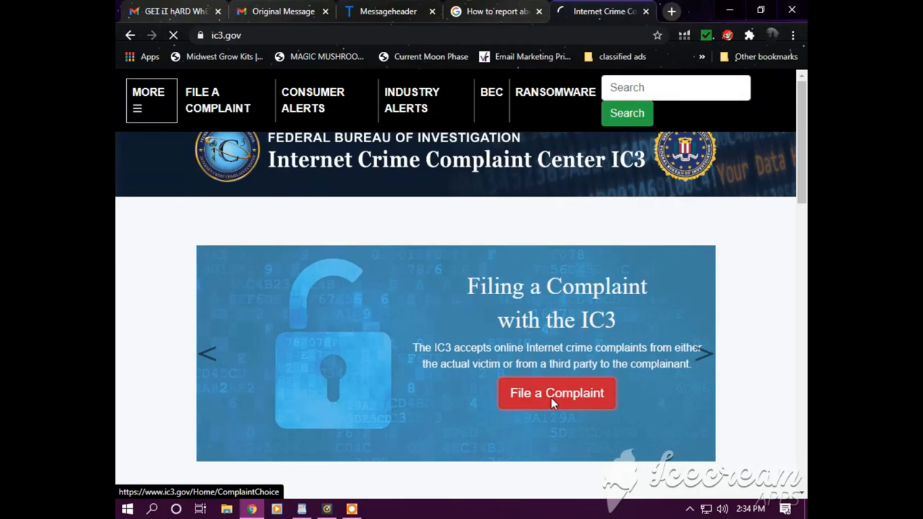
left_click(556, 393)
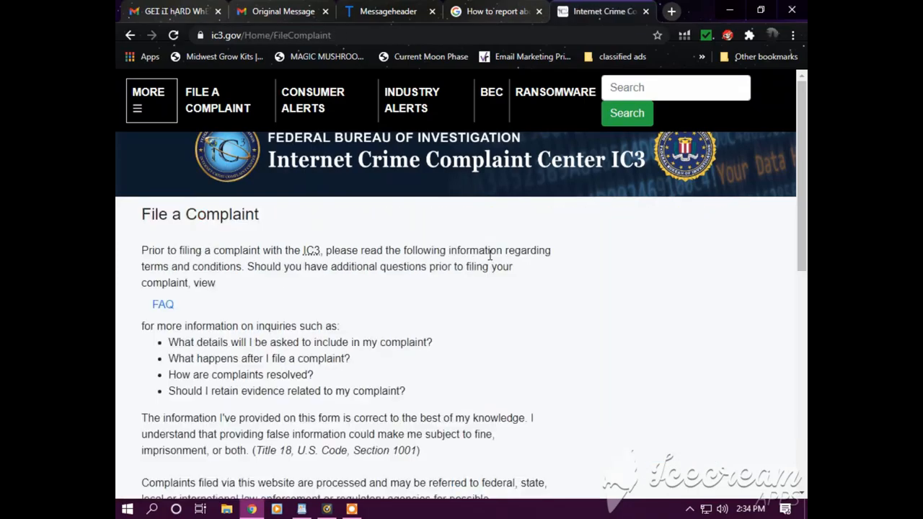
Accept the filing terms to bring up the IC3 Complaint Referral Form.
scroll("down", 3)
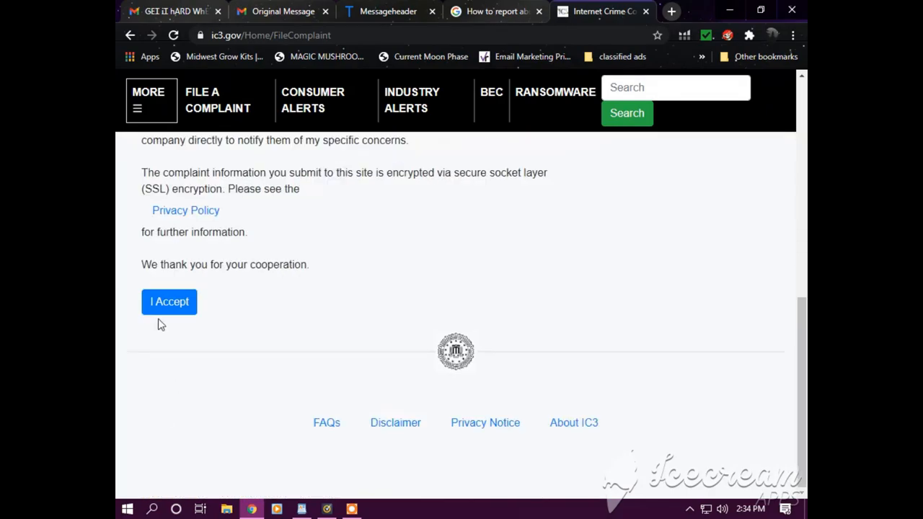
left_click(169, 301)
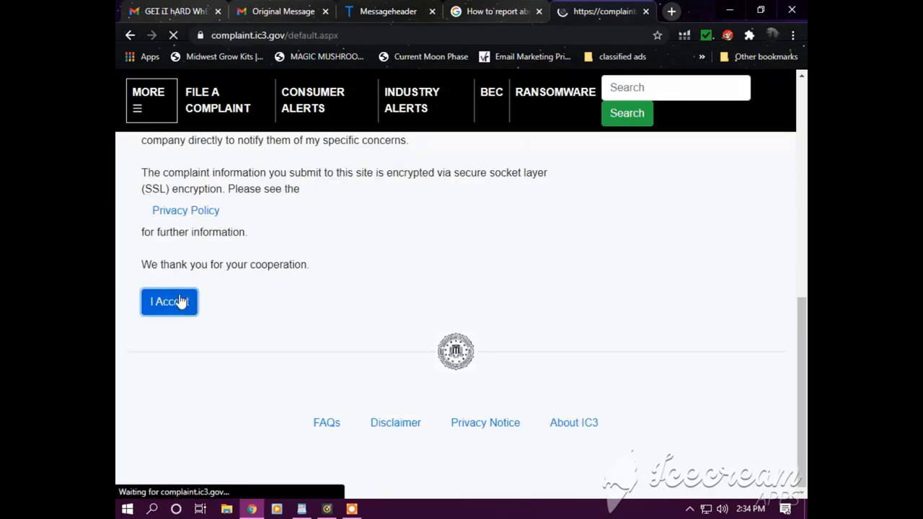
left_click(169, 301)
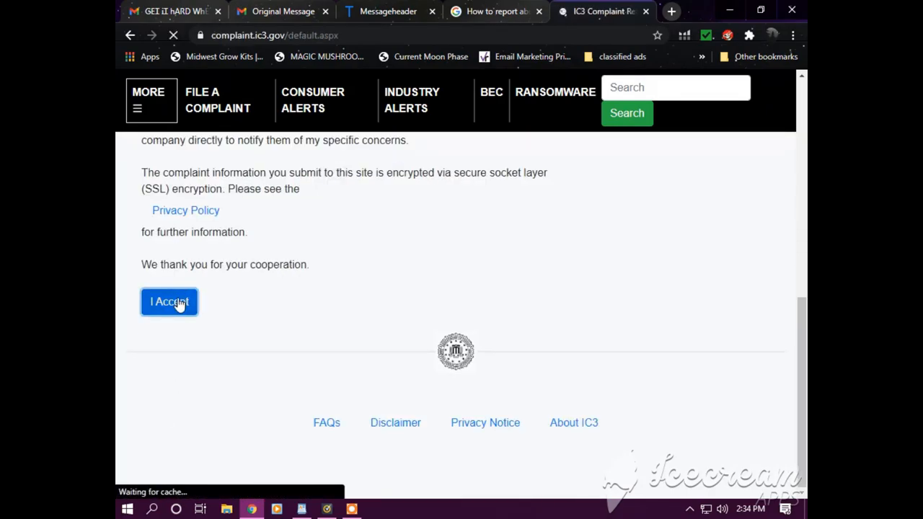
left_click(169, 301)
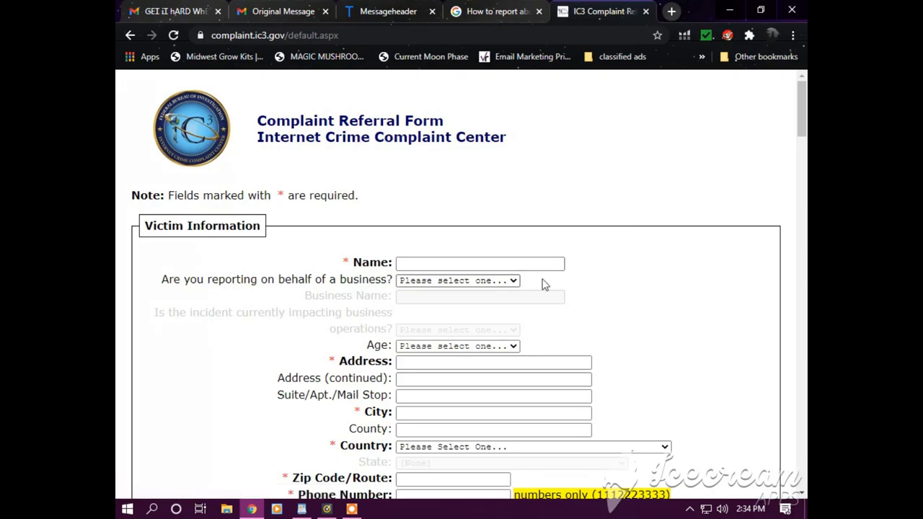
Copy the incident account from the WordPad letter for the Description of Incident field.
scroll("down", 3)
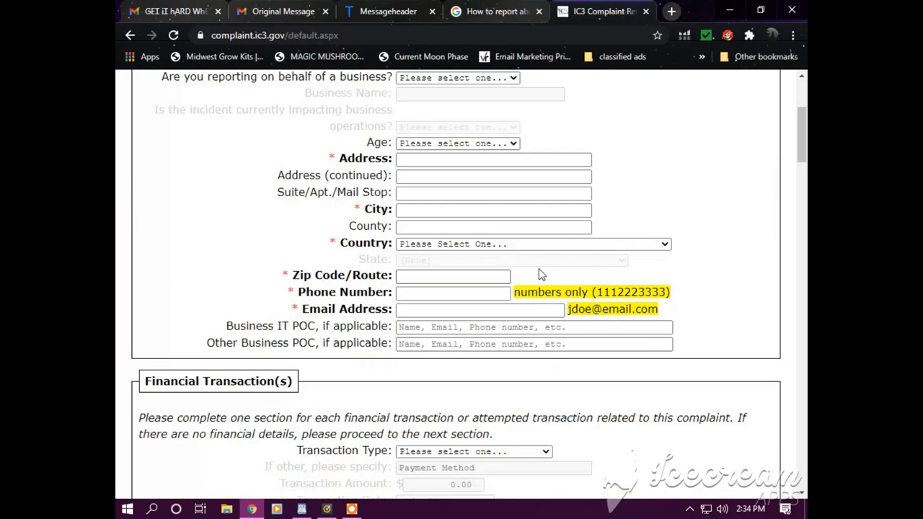
scroll("down", 3)
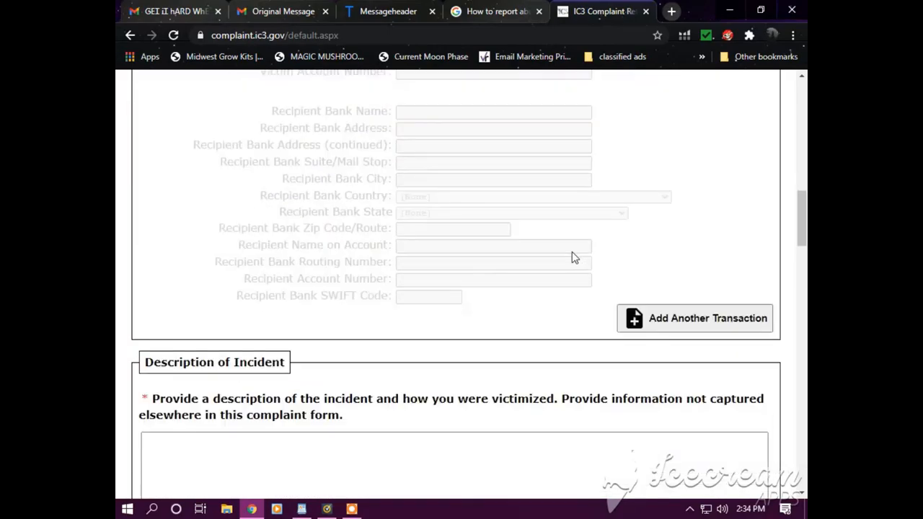
left_click(301, 509)
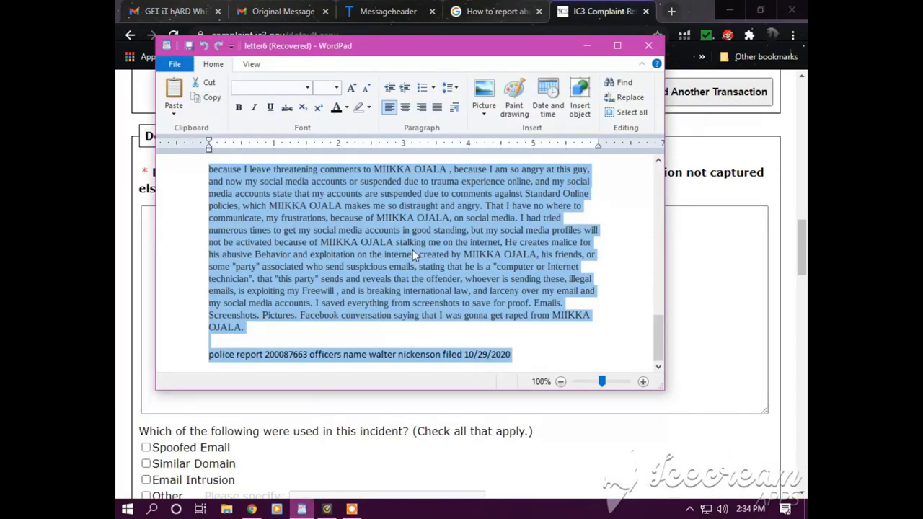
right_click(414, 254)
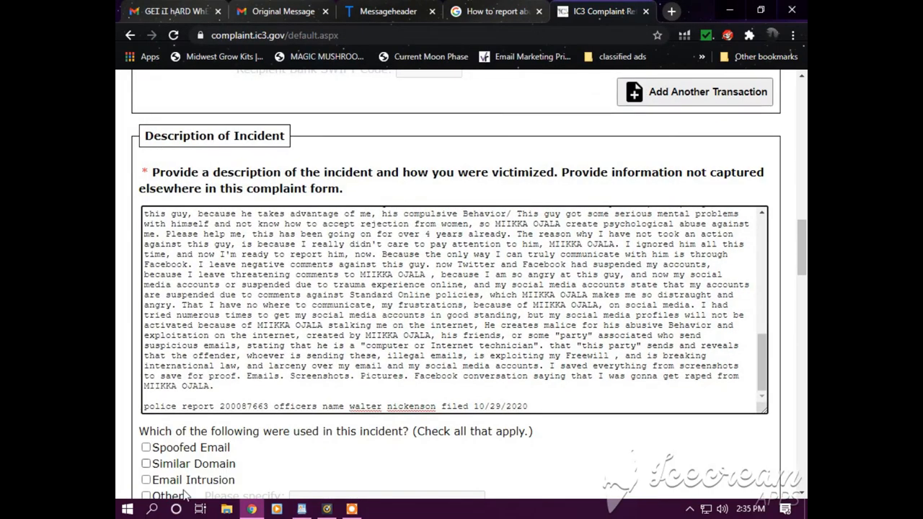
Check all four incident methods and specify Other as 'online cyber SEXUAL ABUSE/CYBER STA'.
scroll("down", 3)
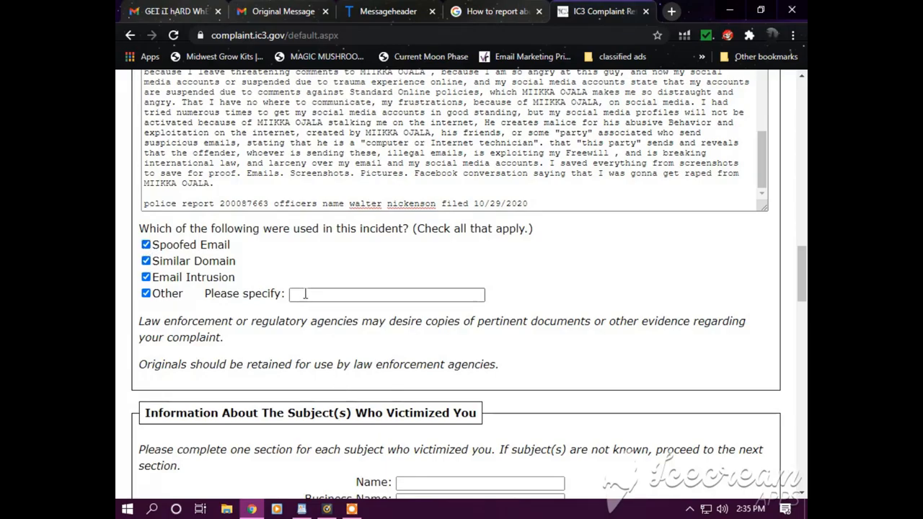
type("online cyber SEXUAL ABUSE/CYBER STA")
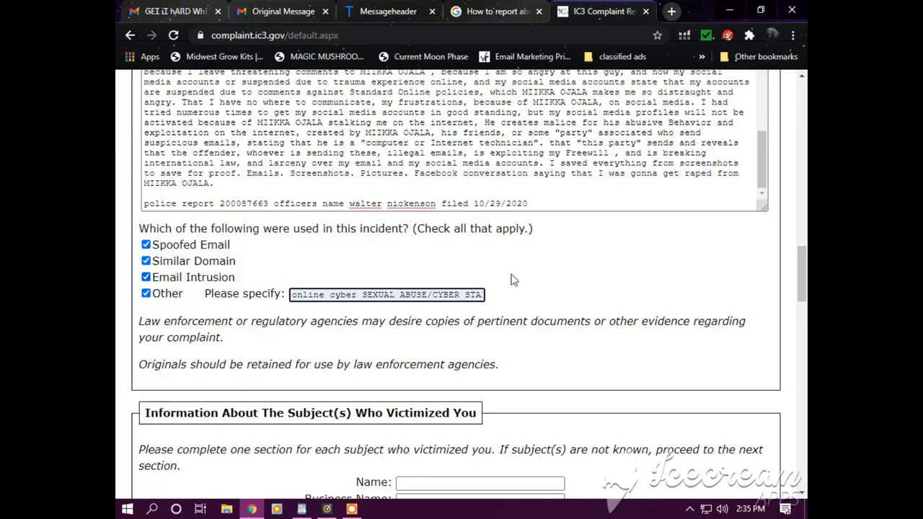
scroll("down", 3)
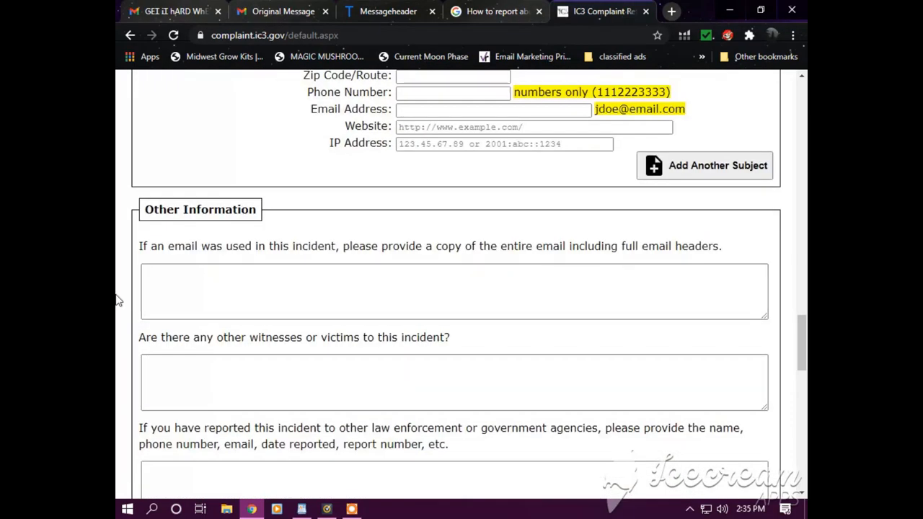
Copy the spam message's headers and HTML source from Messageheader into the email field.
left_click(385, 11)
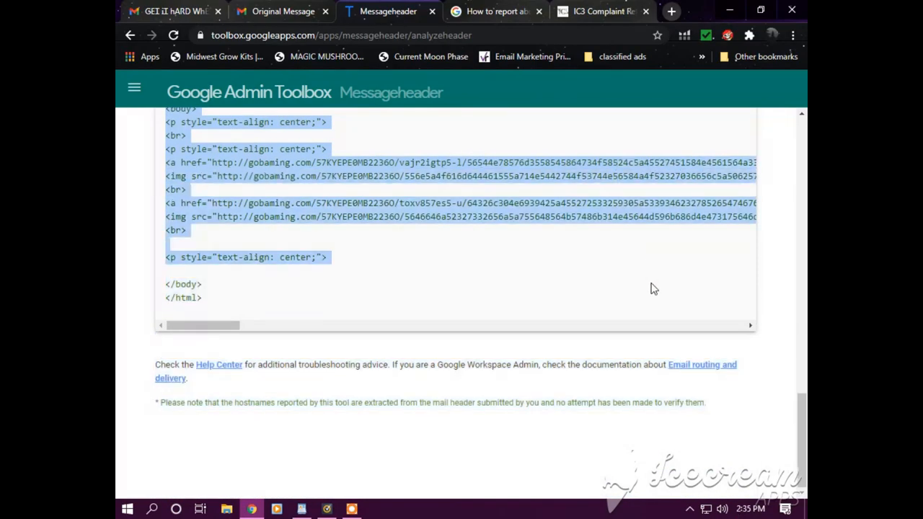
scroll("right", 3)
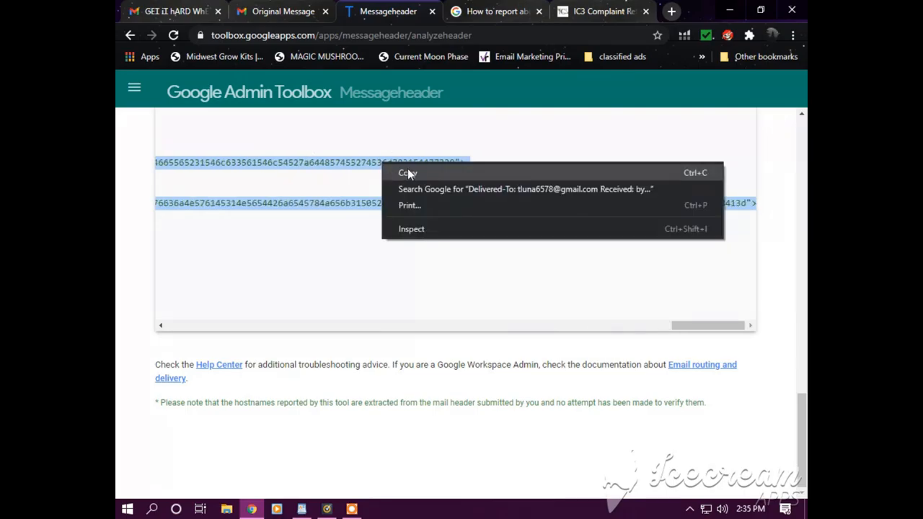
left_click(599, 11)
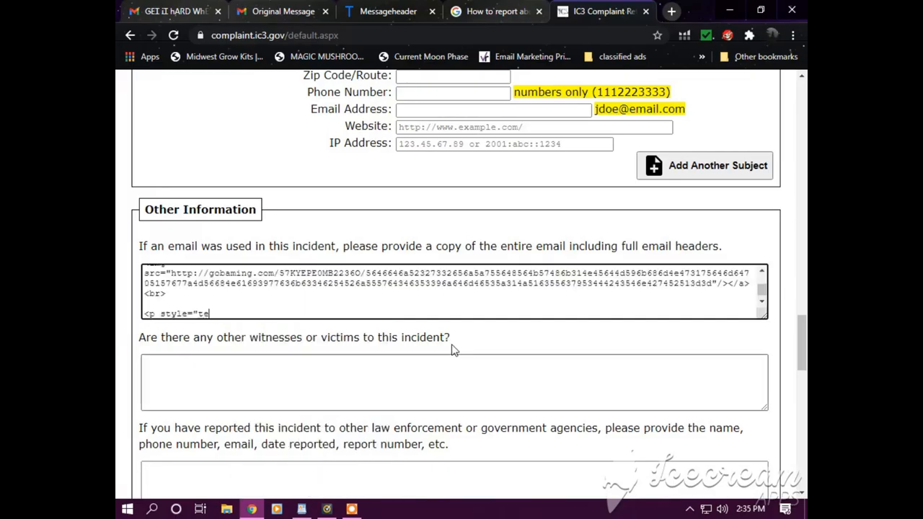
scroll("down", 3)
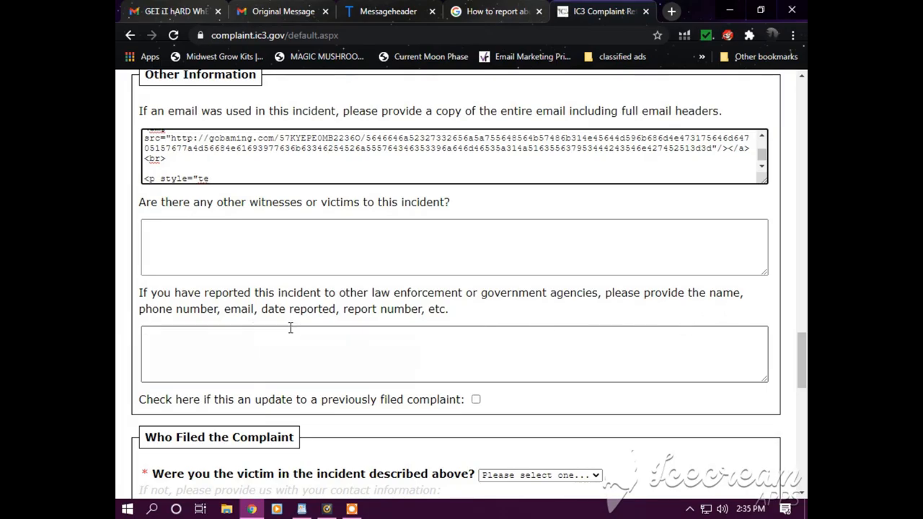
mouse_move(367, 328)
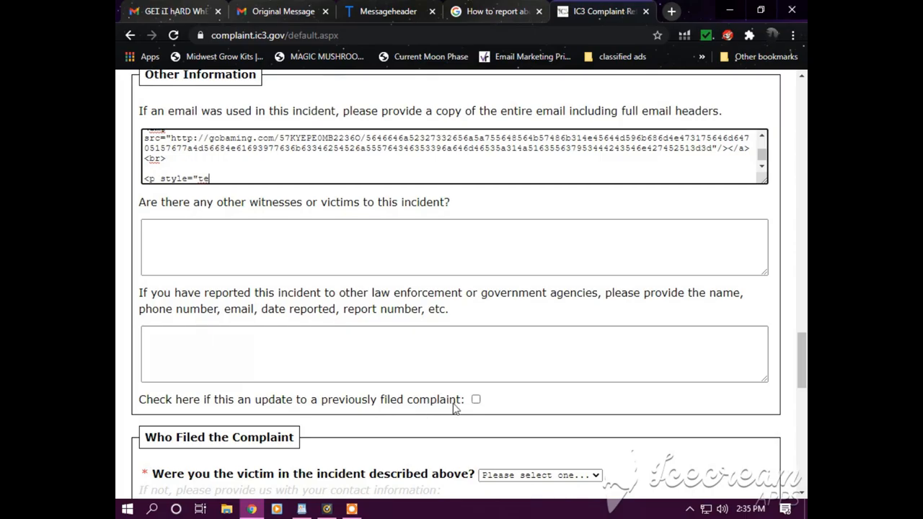
left_click(476, 399)
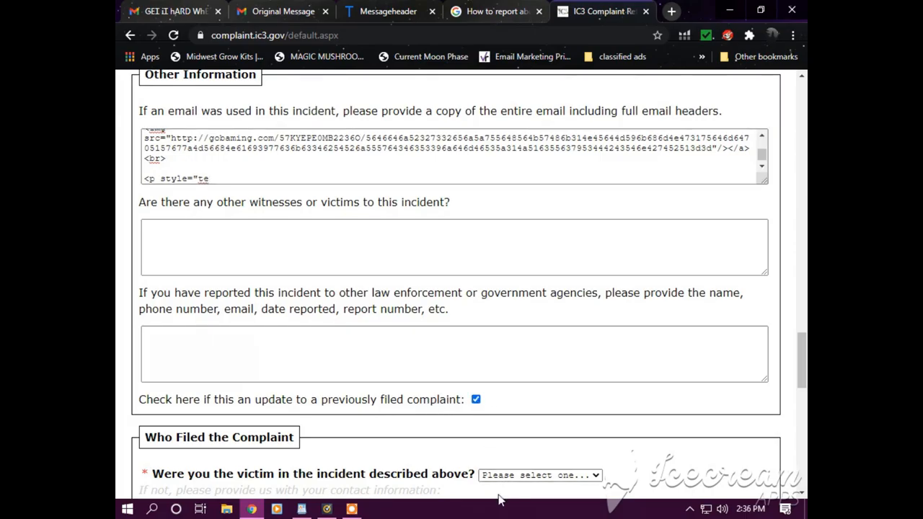
mouse_move(538, 477)
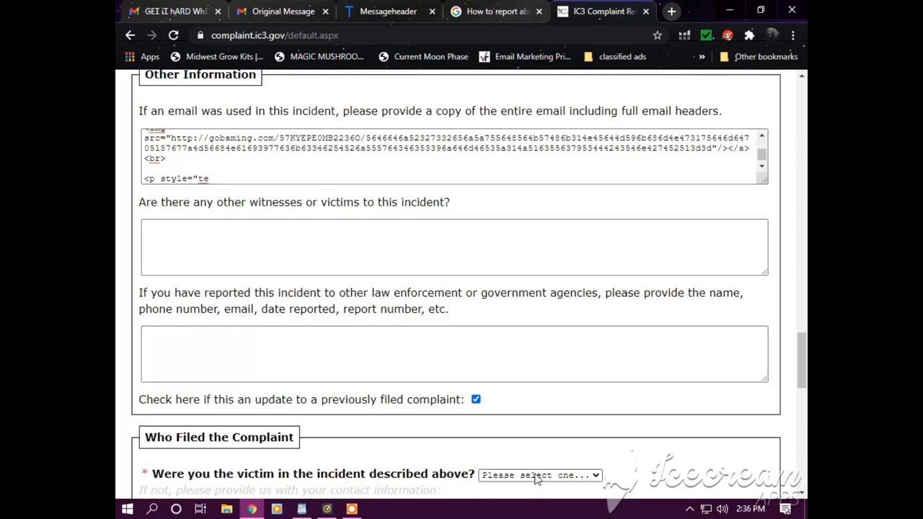
left_click(541, 474)
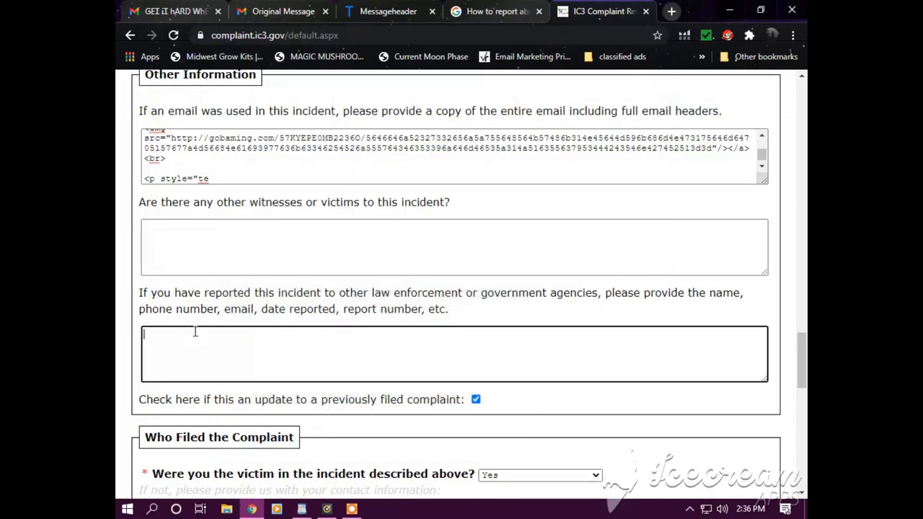
type("police report 200087663 officers name walter nickenson filed 10/29/2020")
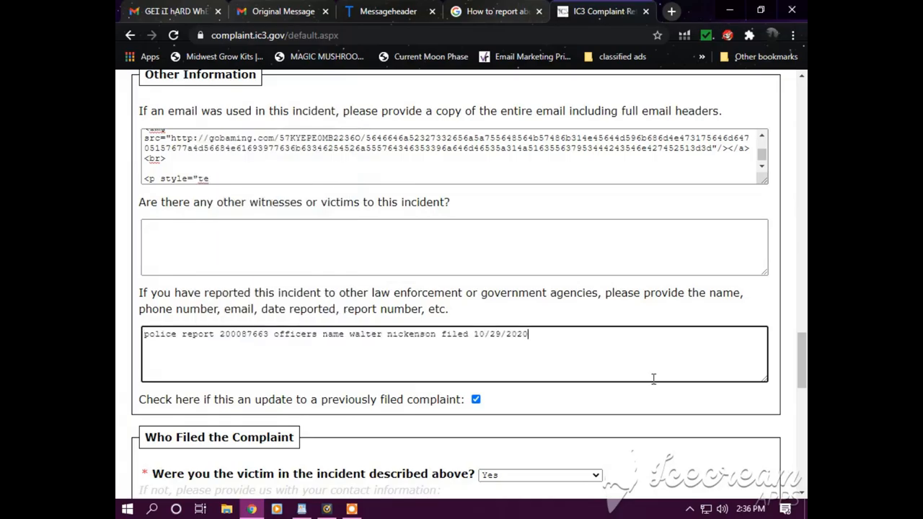
scroll("down", 3)
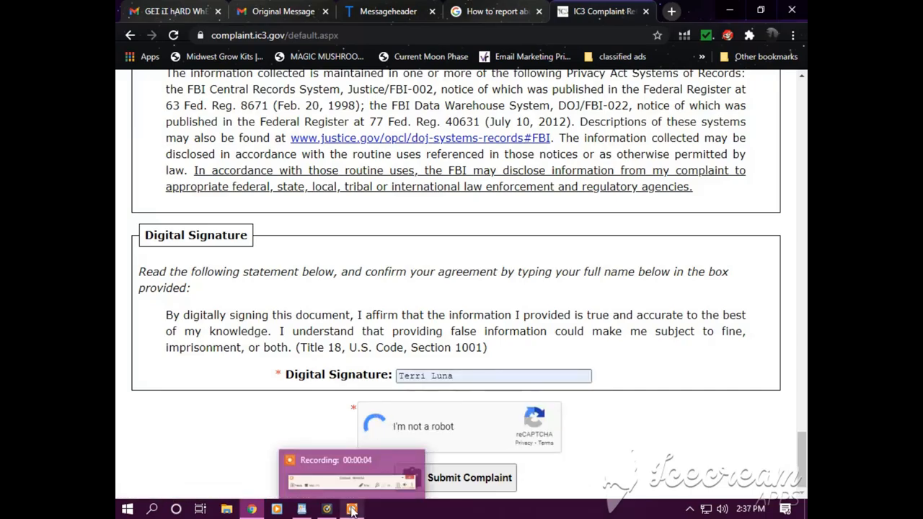
Pass the reCAPTCHA and submit the complaint to show its submission summary.
left_click(379, 426)
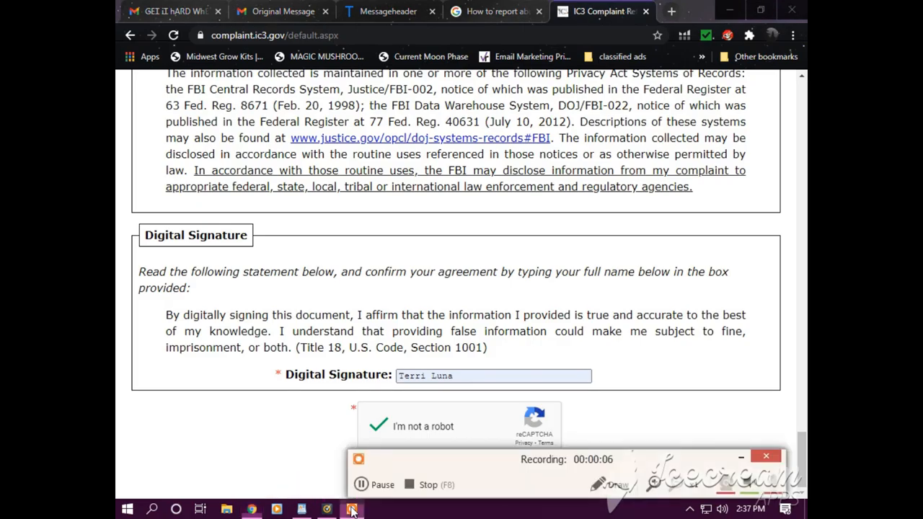
left_click(361, 484)
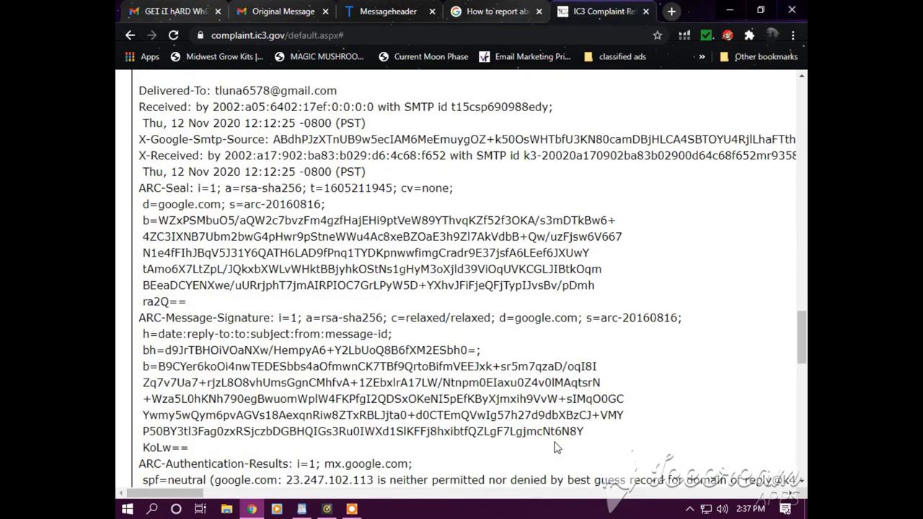
scroll("down", 3)
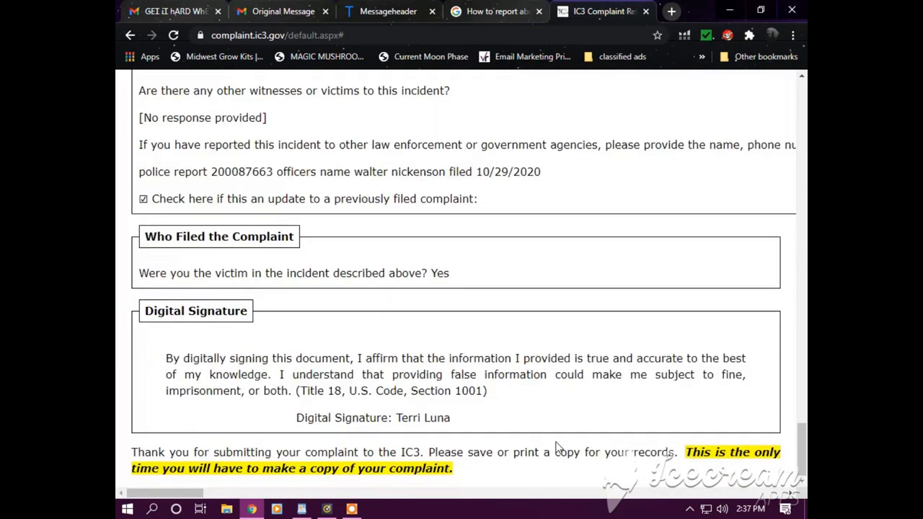
mouse_move(314, 444)
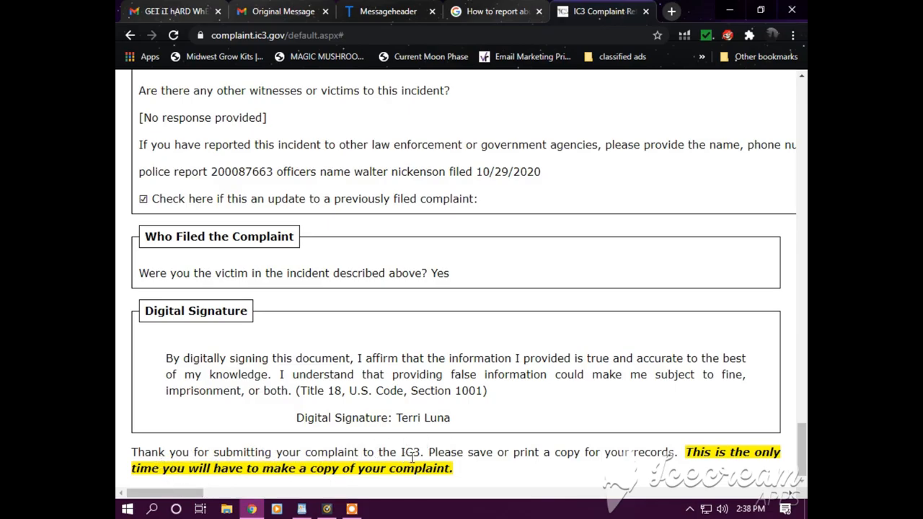
mouse_move(549, 449)
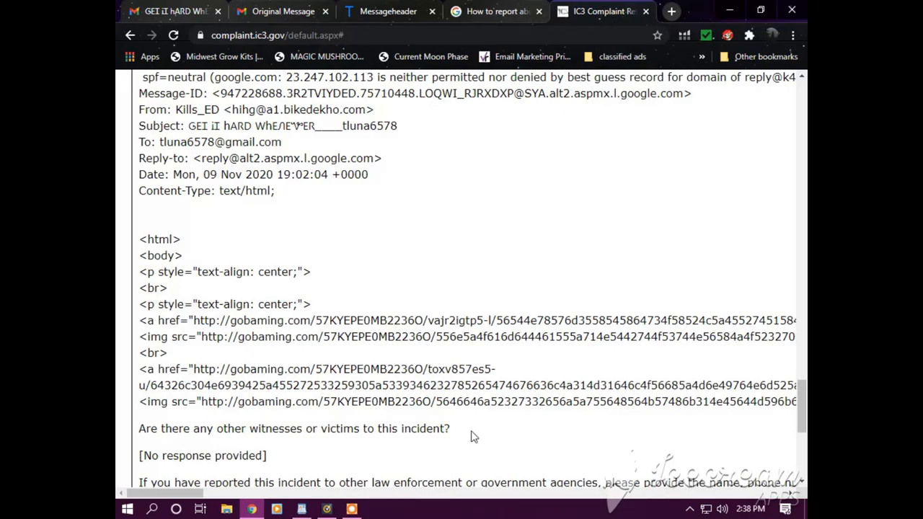
scroll("down", 3)
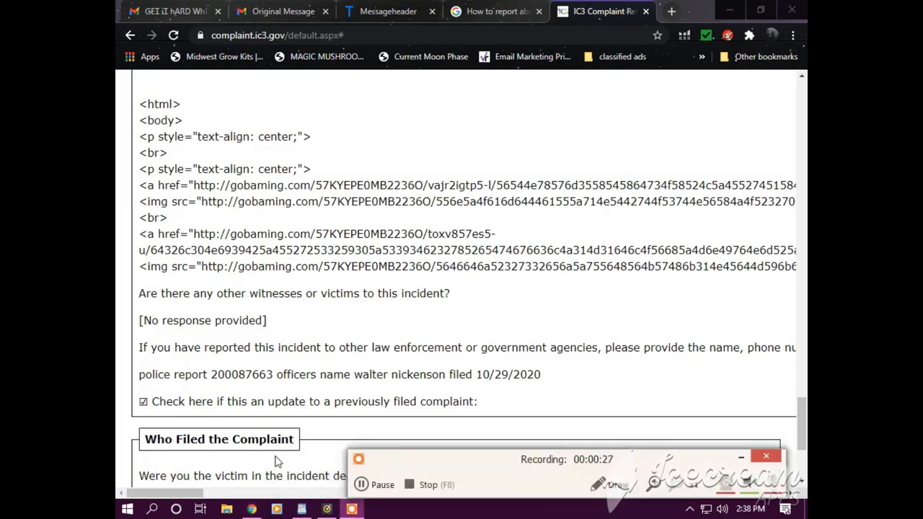
mouse_move(160, 470)
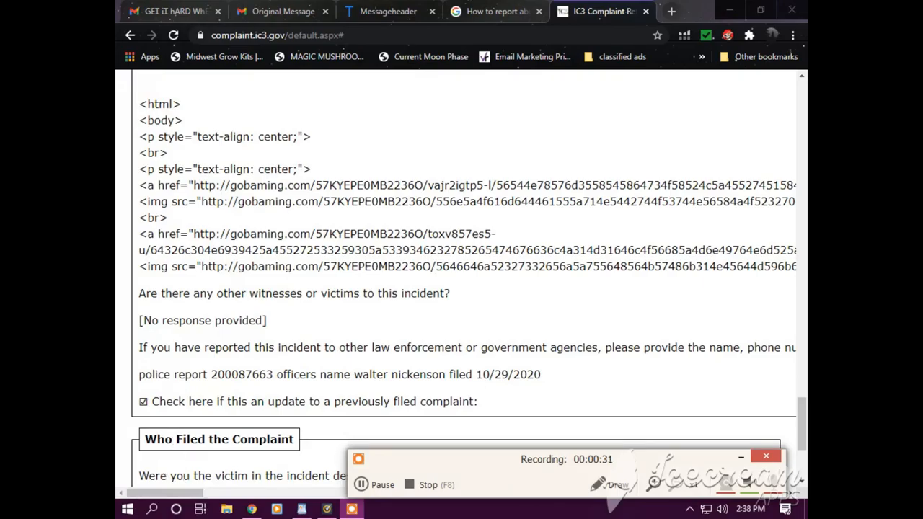
mouse_move(107, 509)
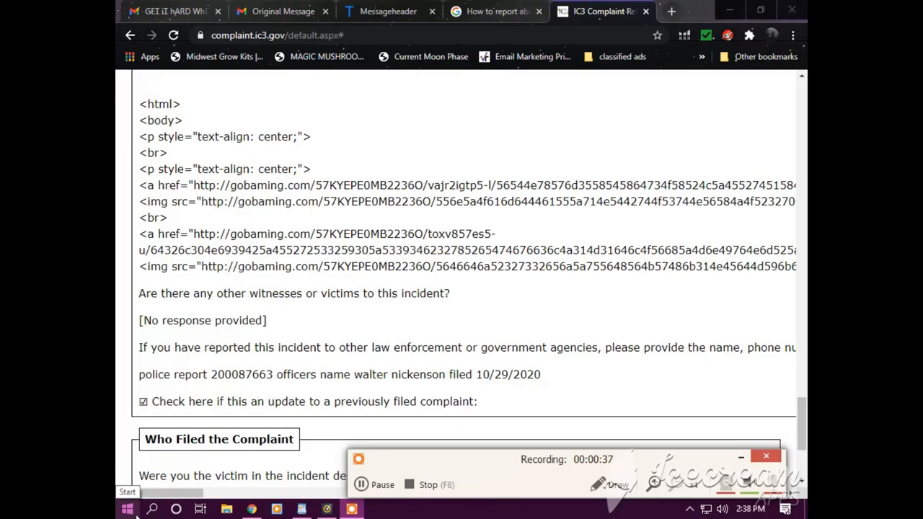
mouse_move(621, 68)
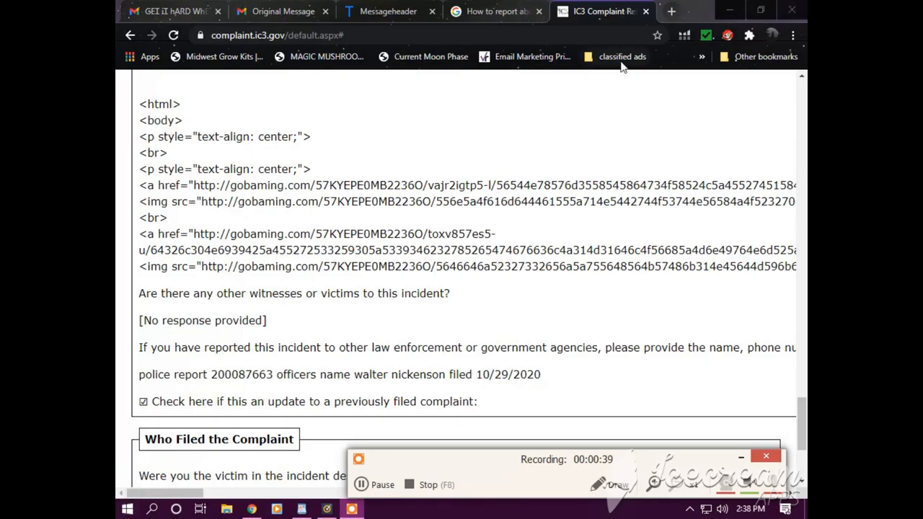